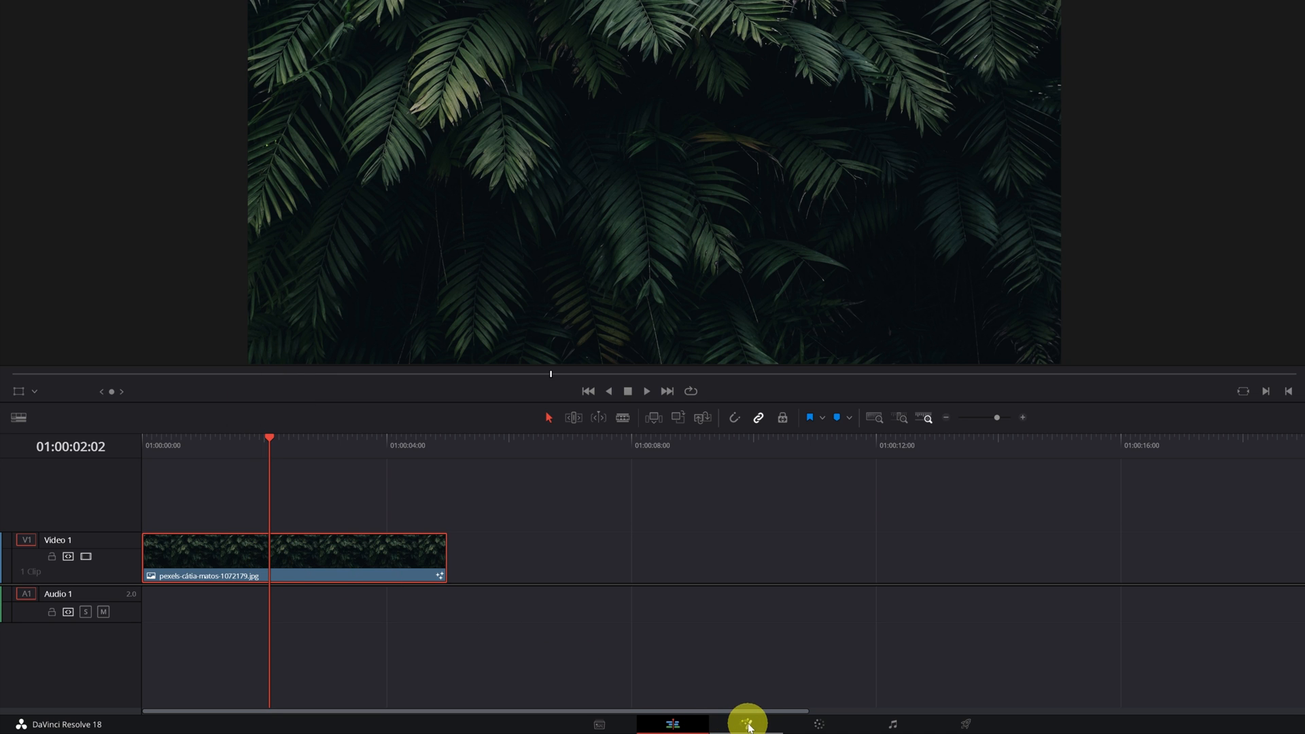
- Open the jungle-leaves clip in Fusion and add a Text1 node merged over MediaIn1
left_click(745, 723)
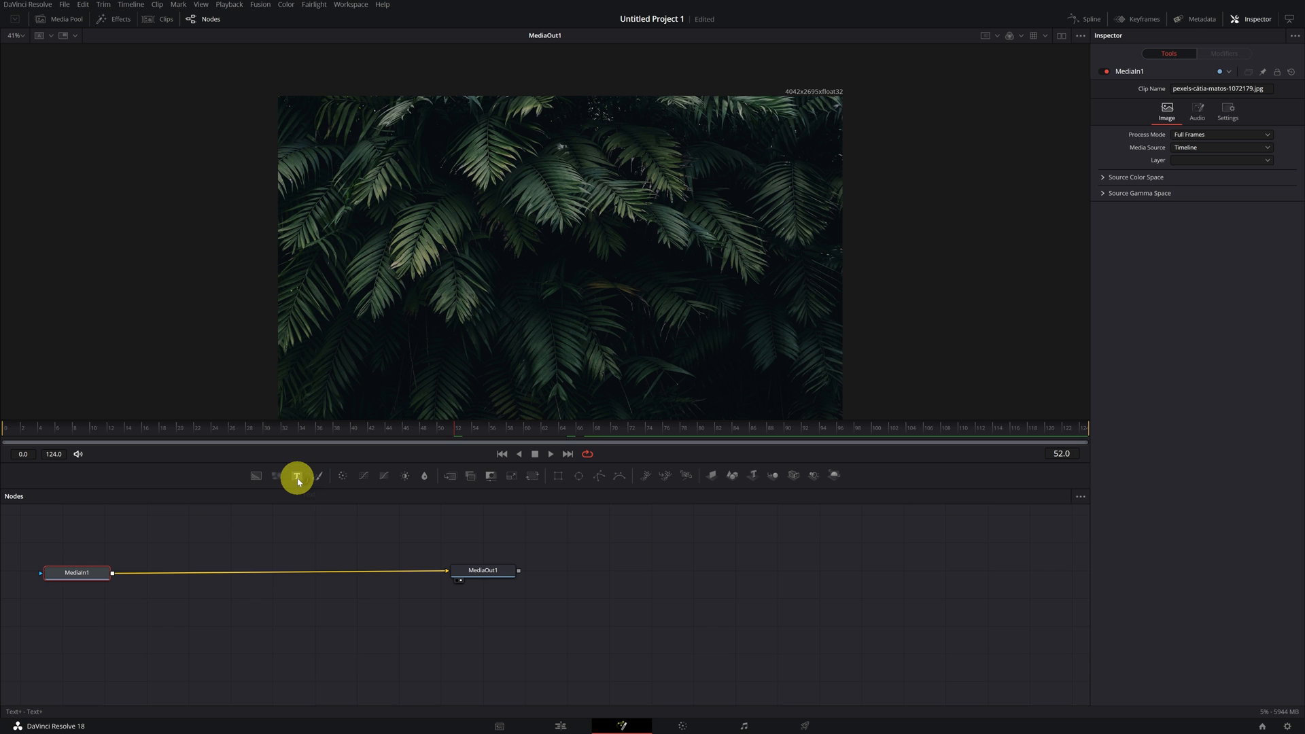
left_click(297, 475)
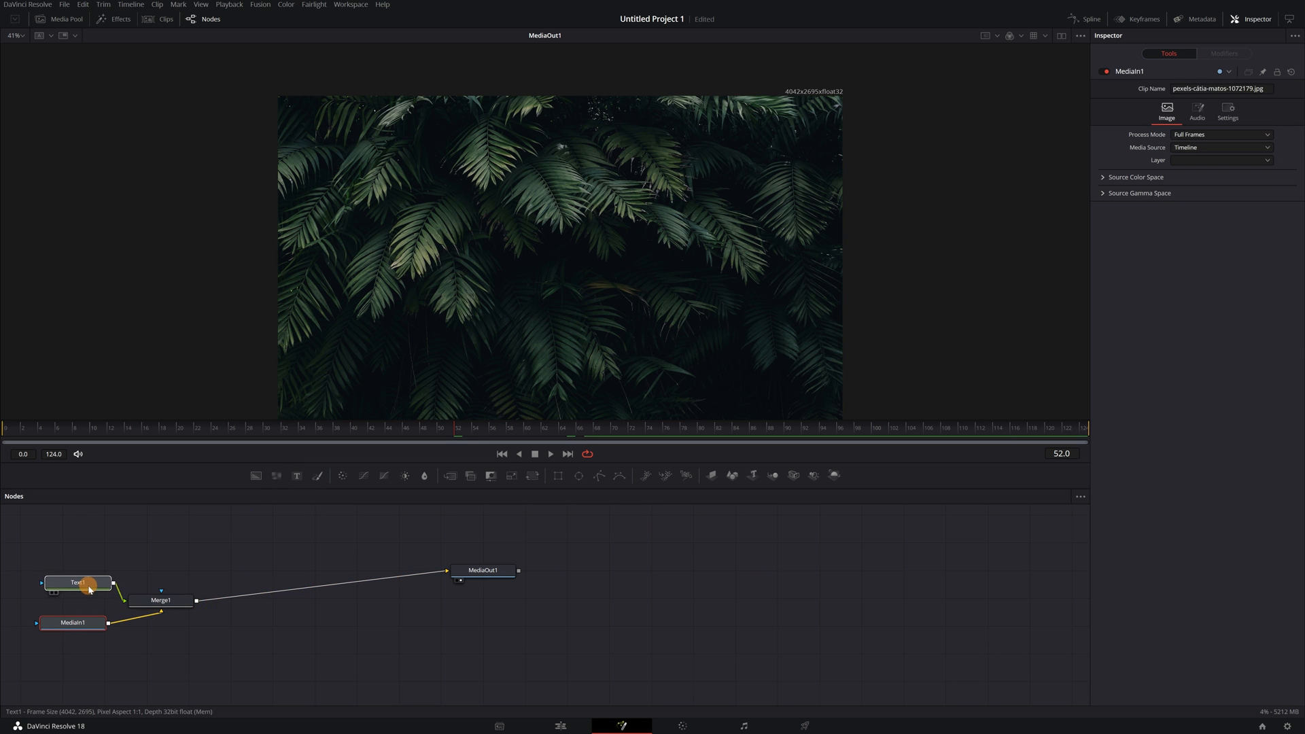
- Enter 'Travel Video' as Text1's title text and bring up the font list
left_click(79, 583)
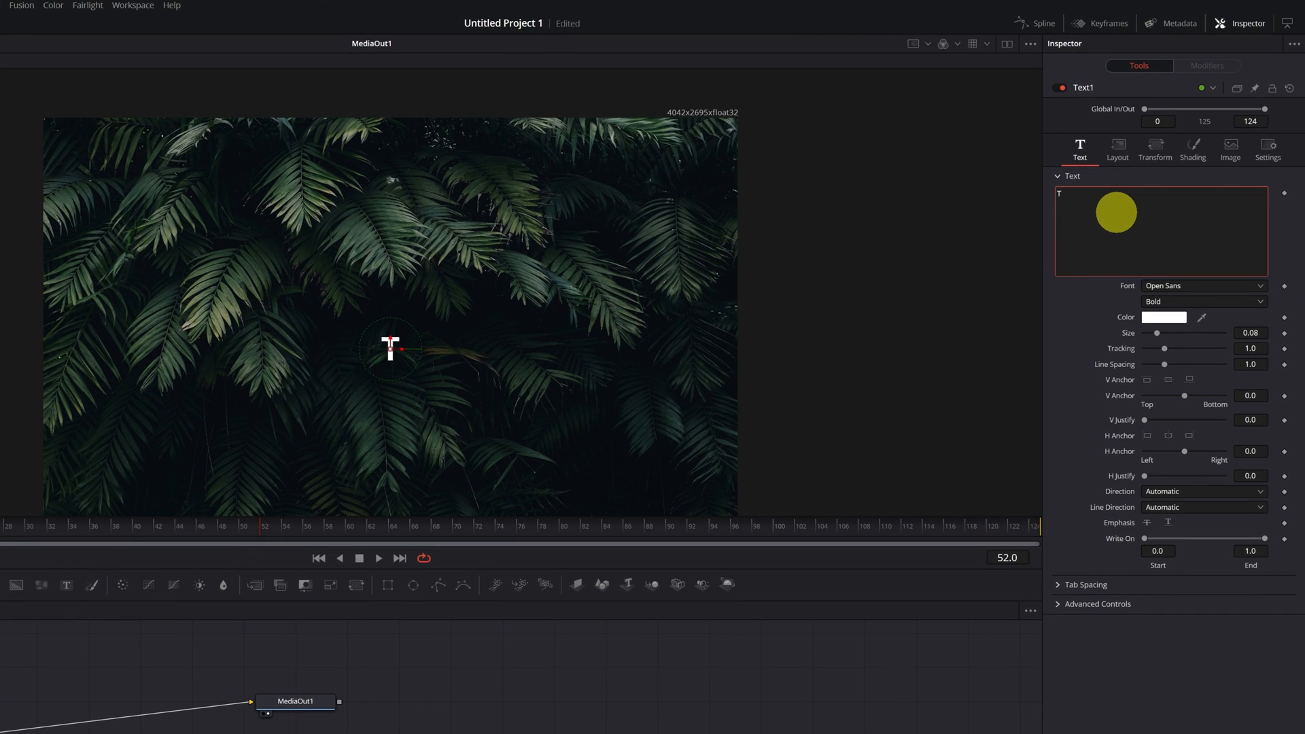
type("Travel V")
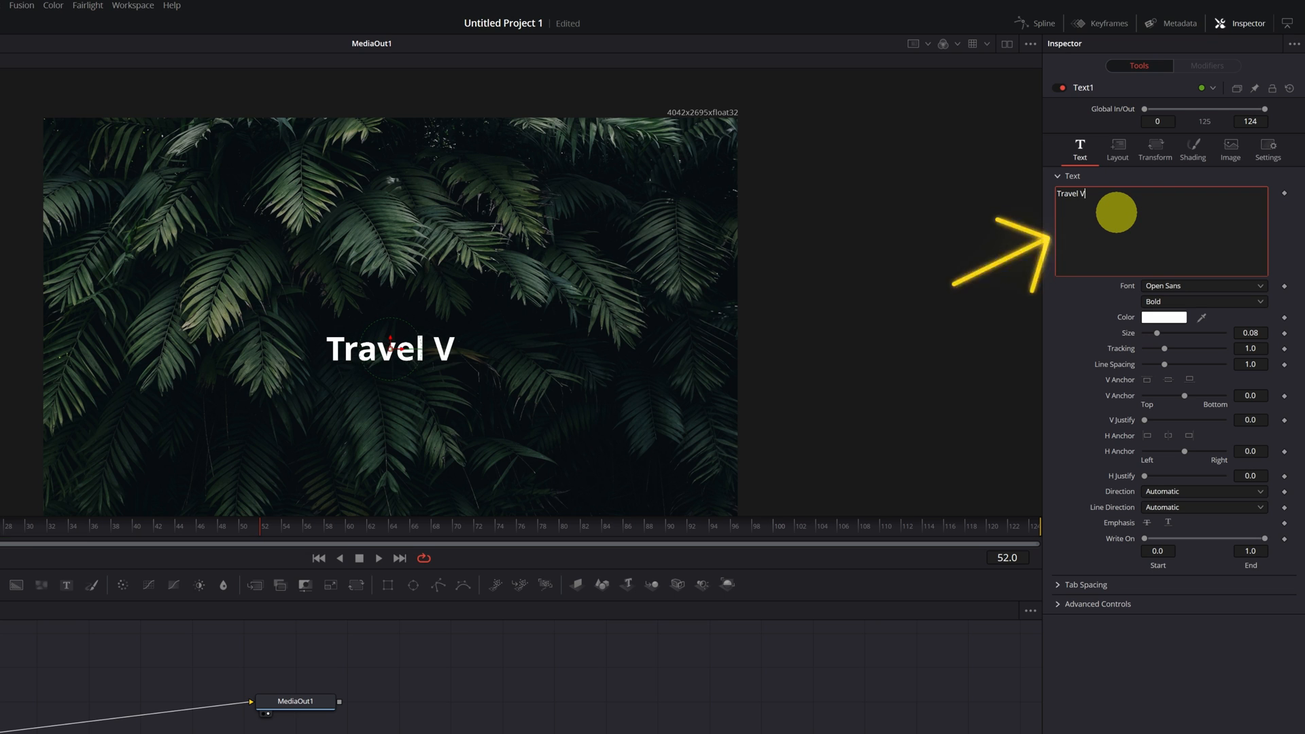
type("ideo")
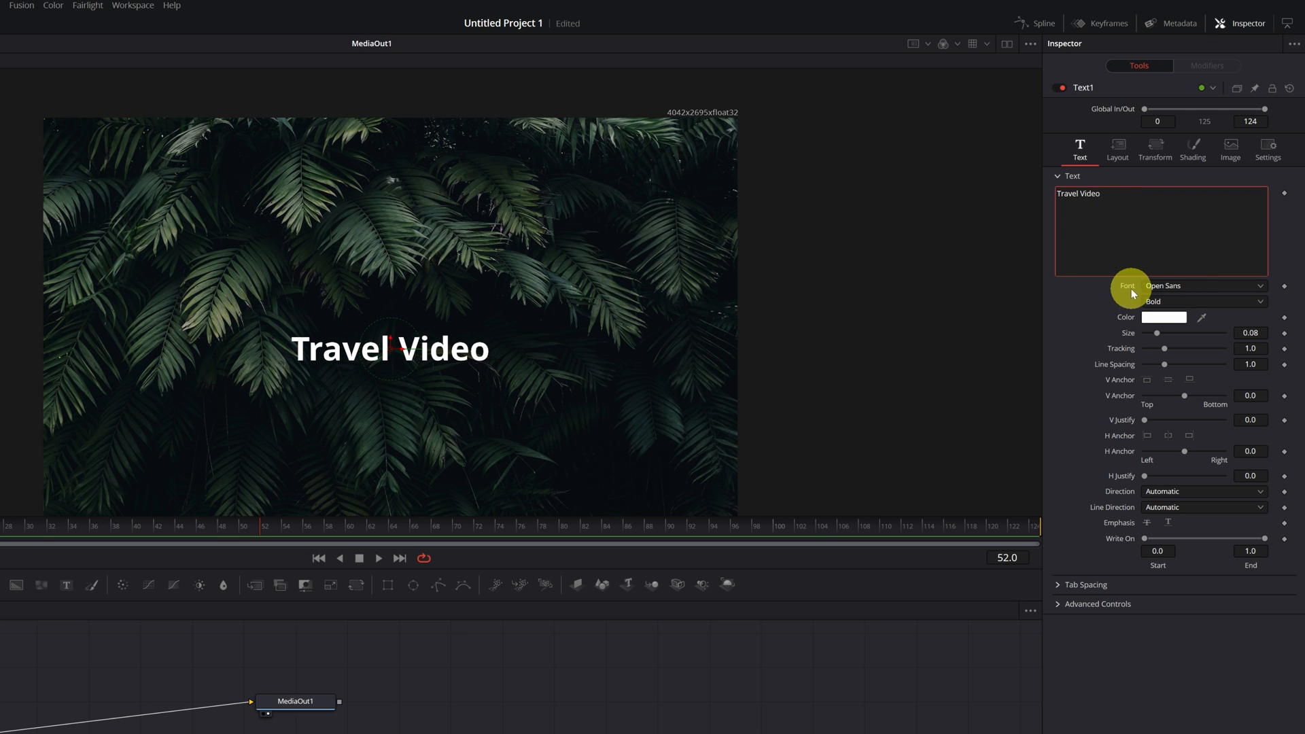
left_click(1202, 285)
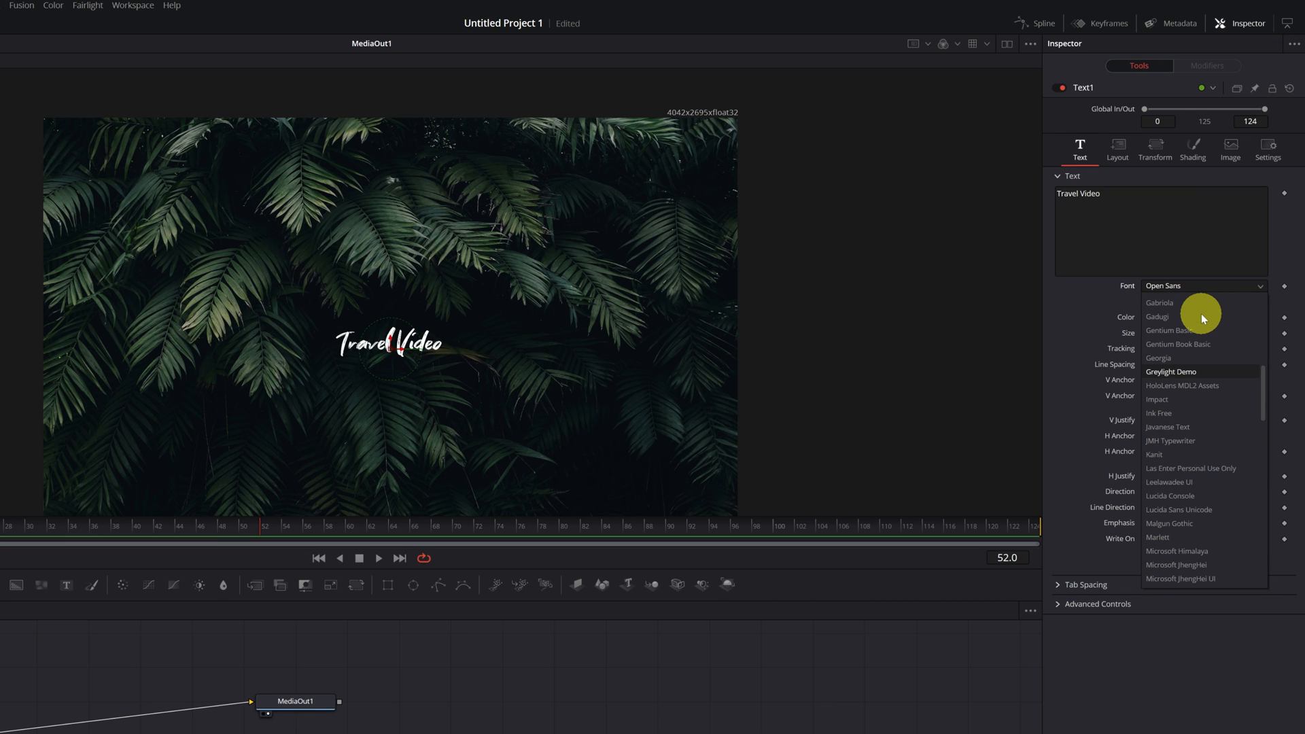
mouse_move(1179, 374)
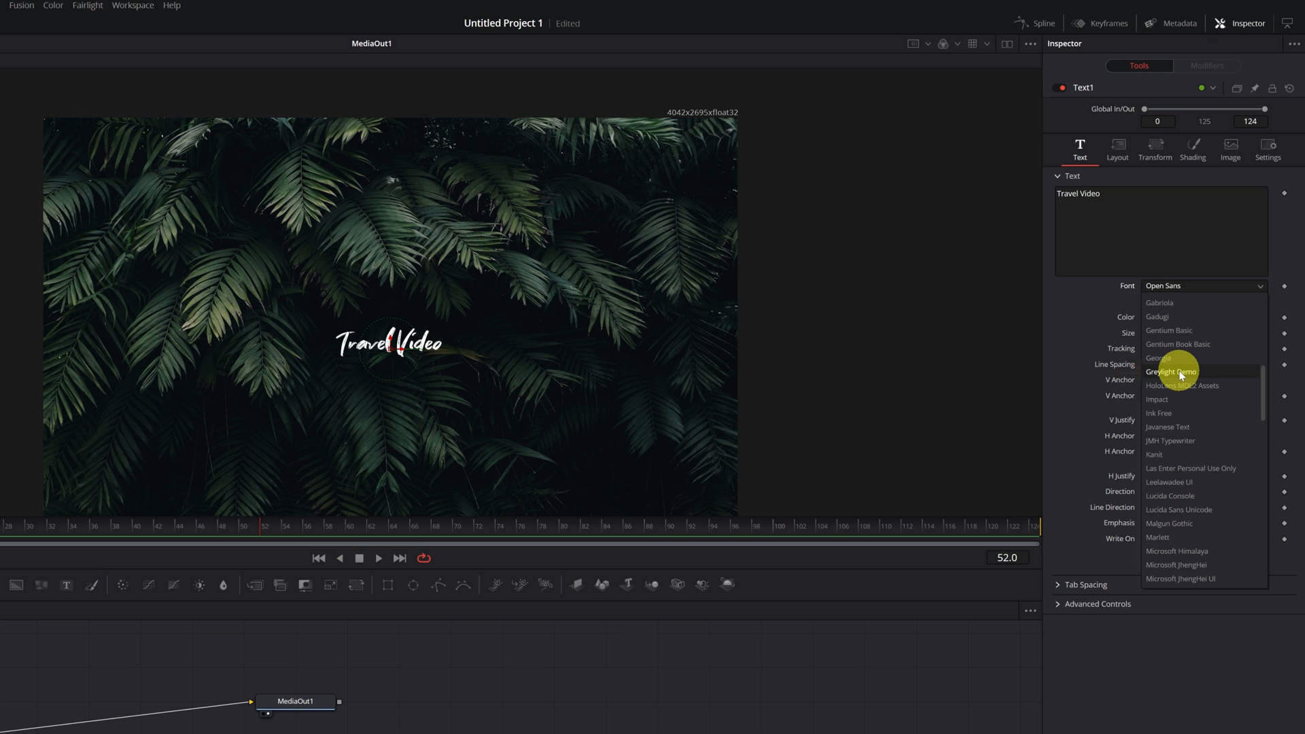
- Apply Greylight Demo with Size 0.4359, Center Y 0.715 and tracking about 1.026
left_click(1170, 371)
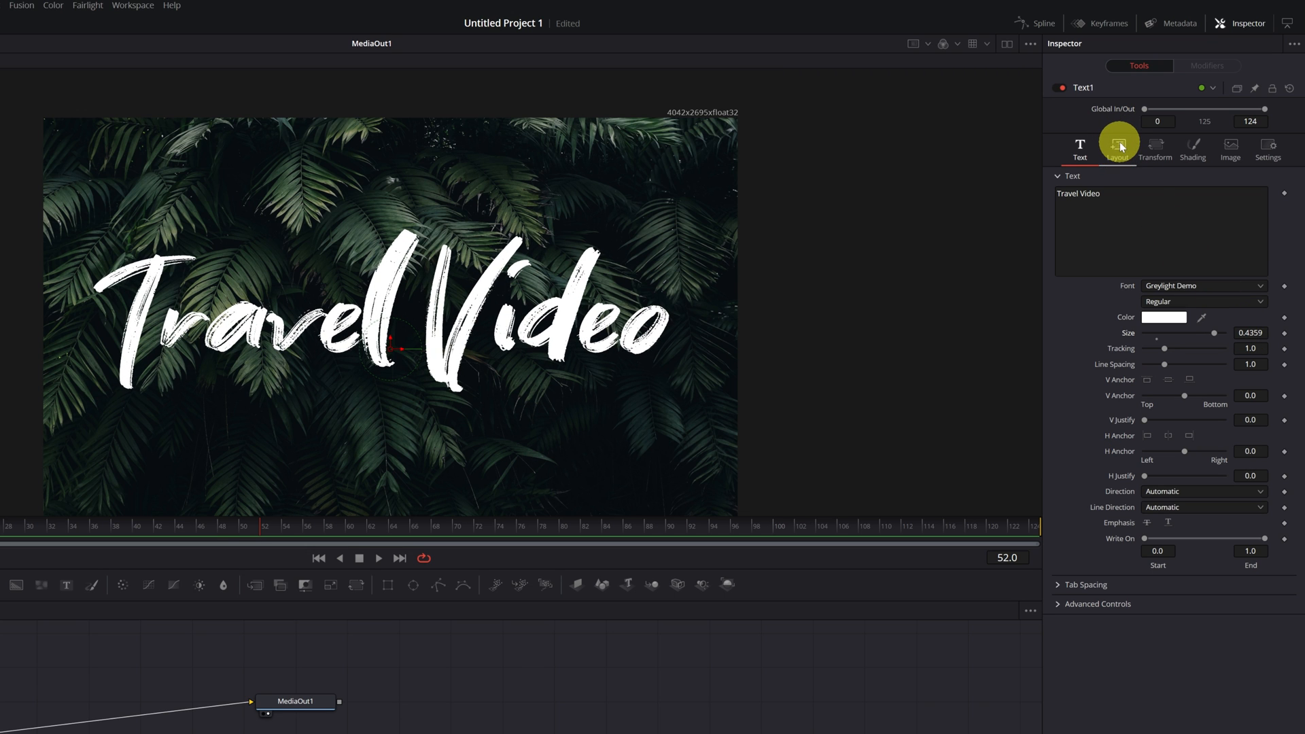
left_click(1118, 148)
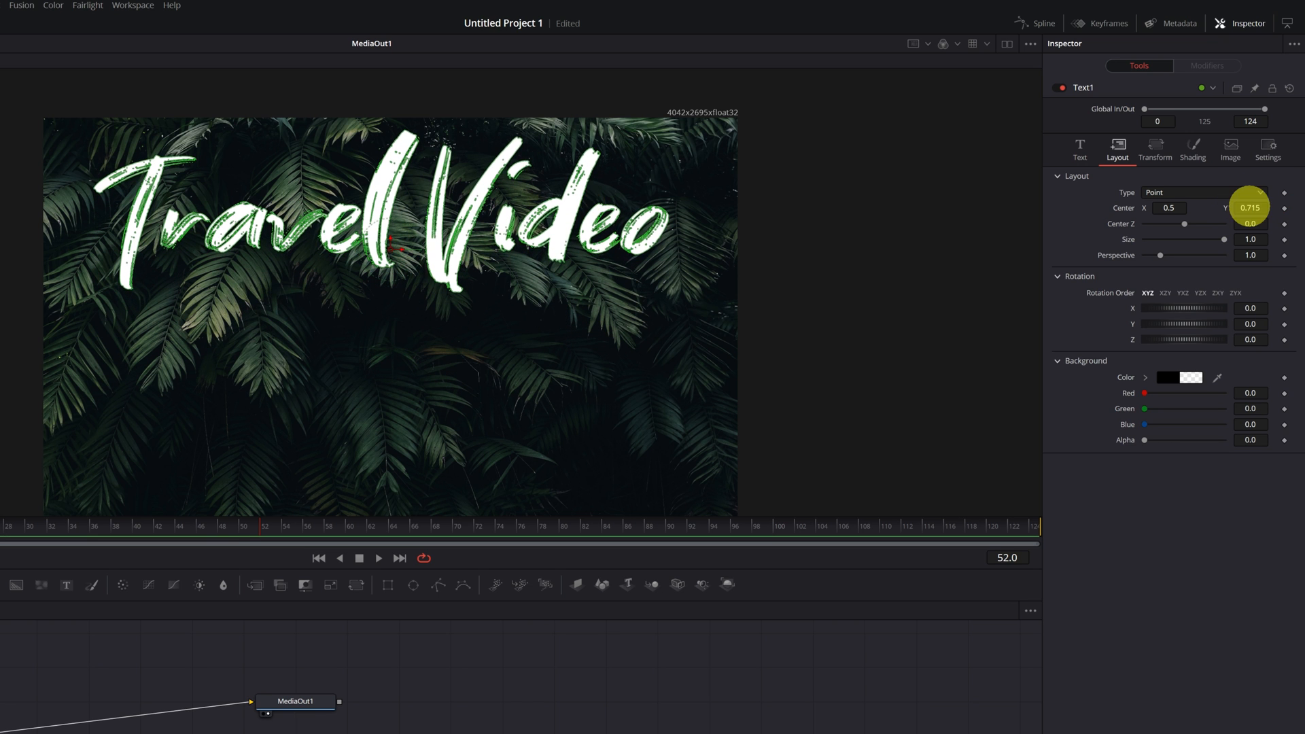
left_click(1080, 150)
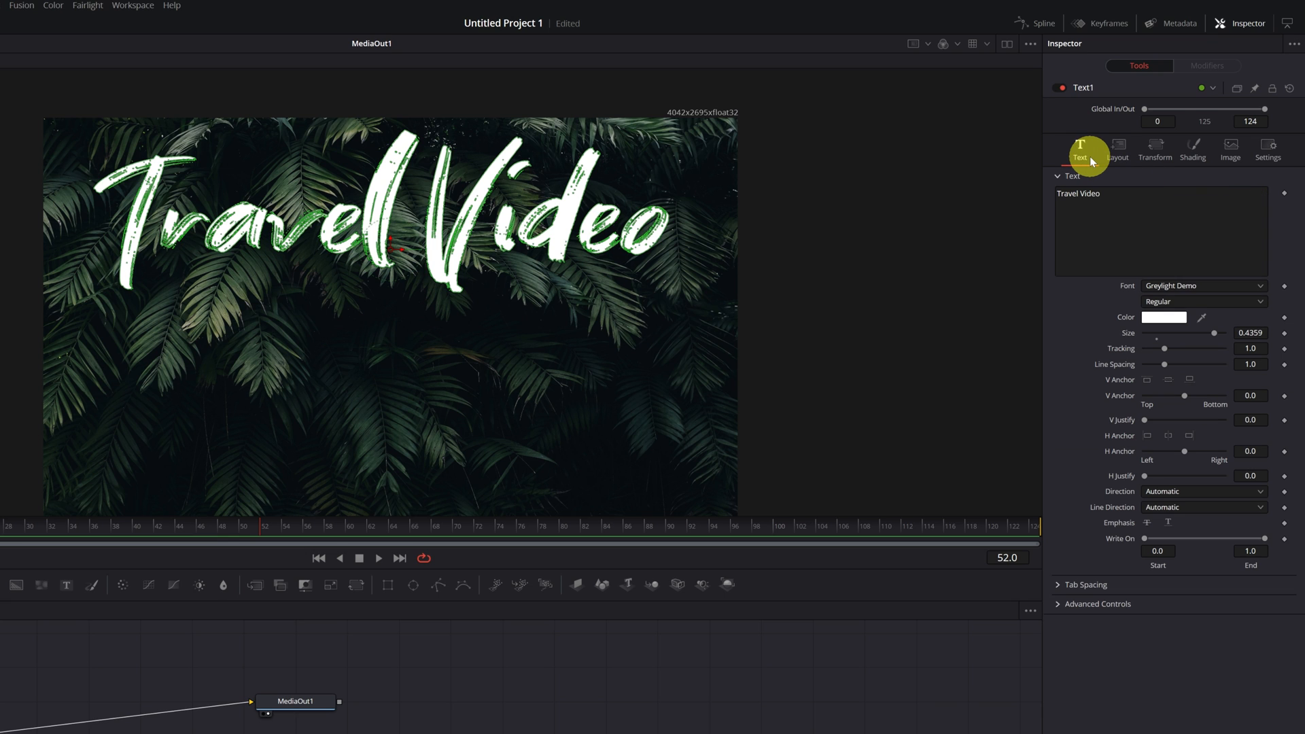
mouse_move(1127, 330)
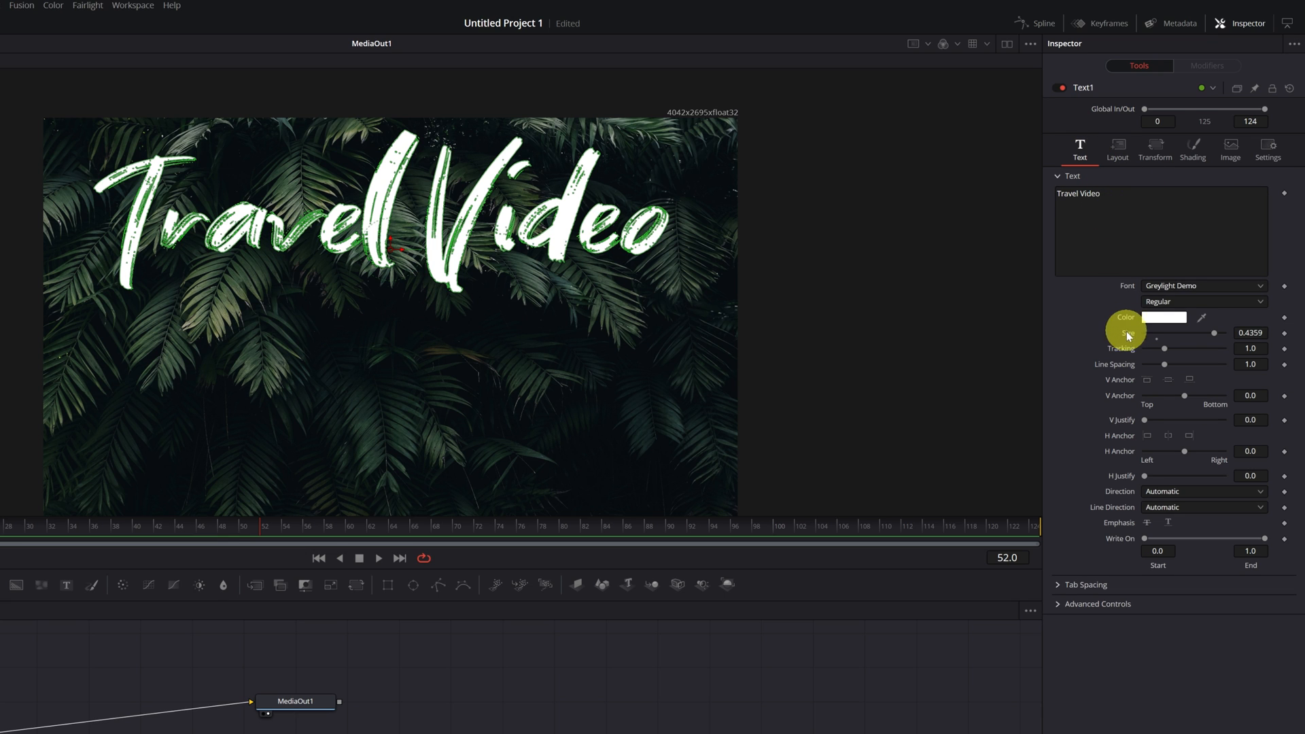
mouse_move(1246, 348)
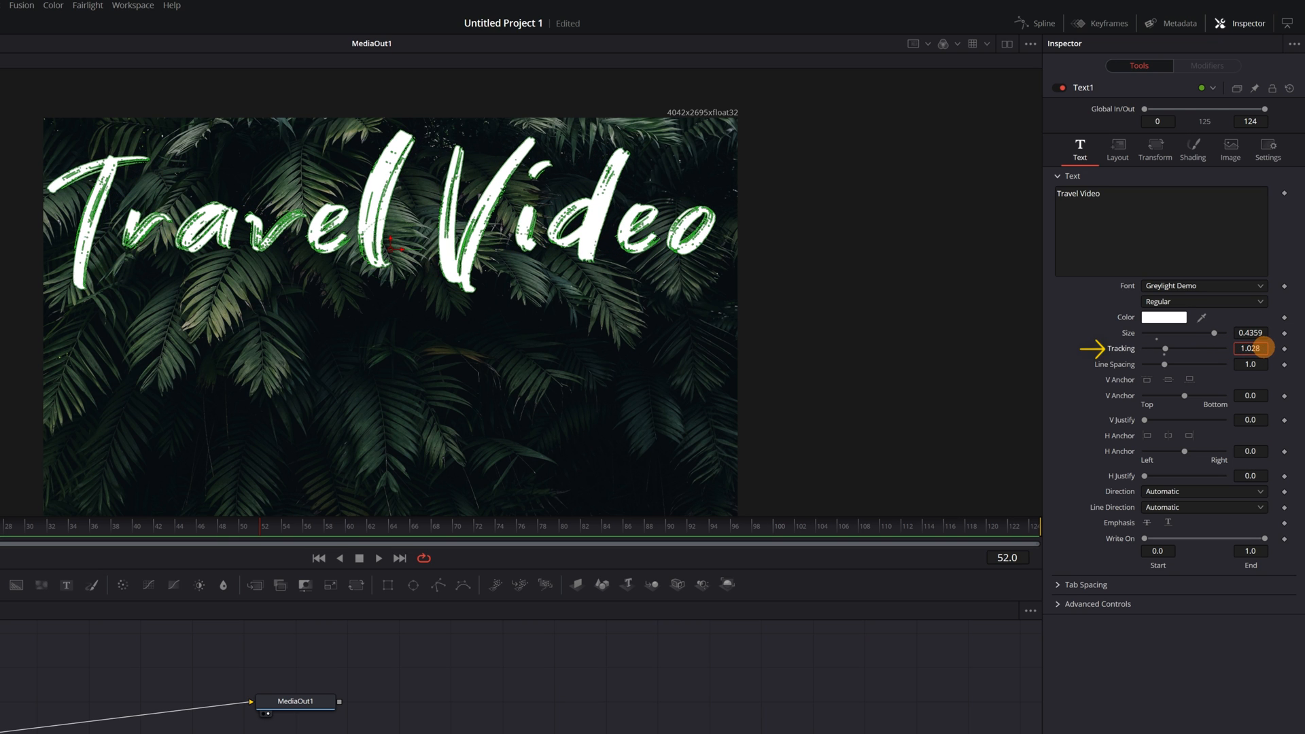
left_click_drag(1215, 348, 1212, 348)
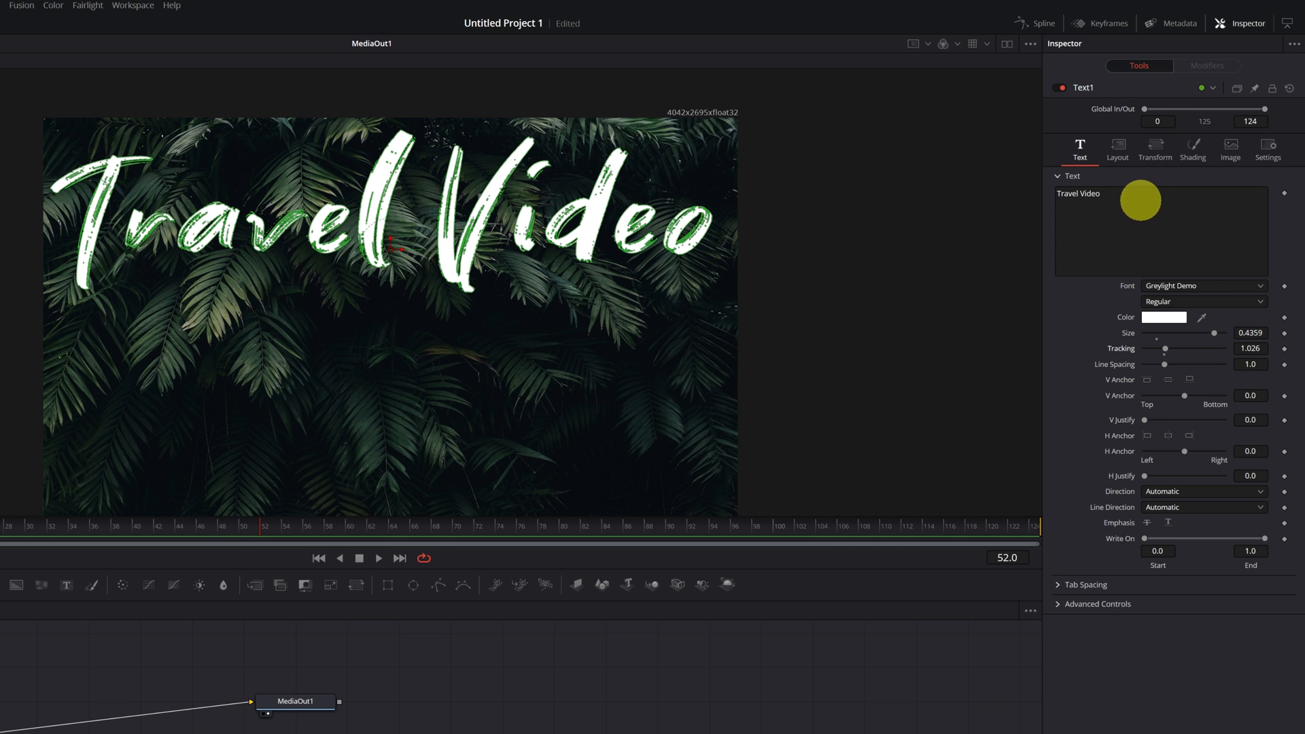
left_click(1151, 122)
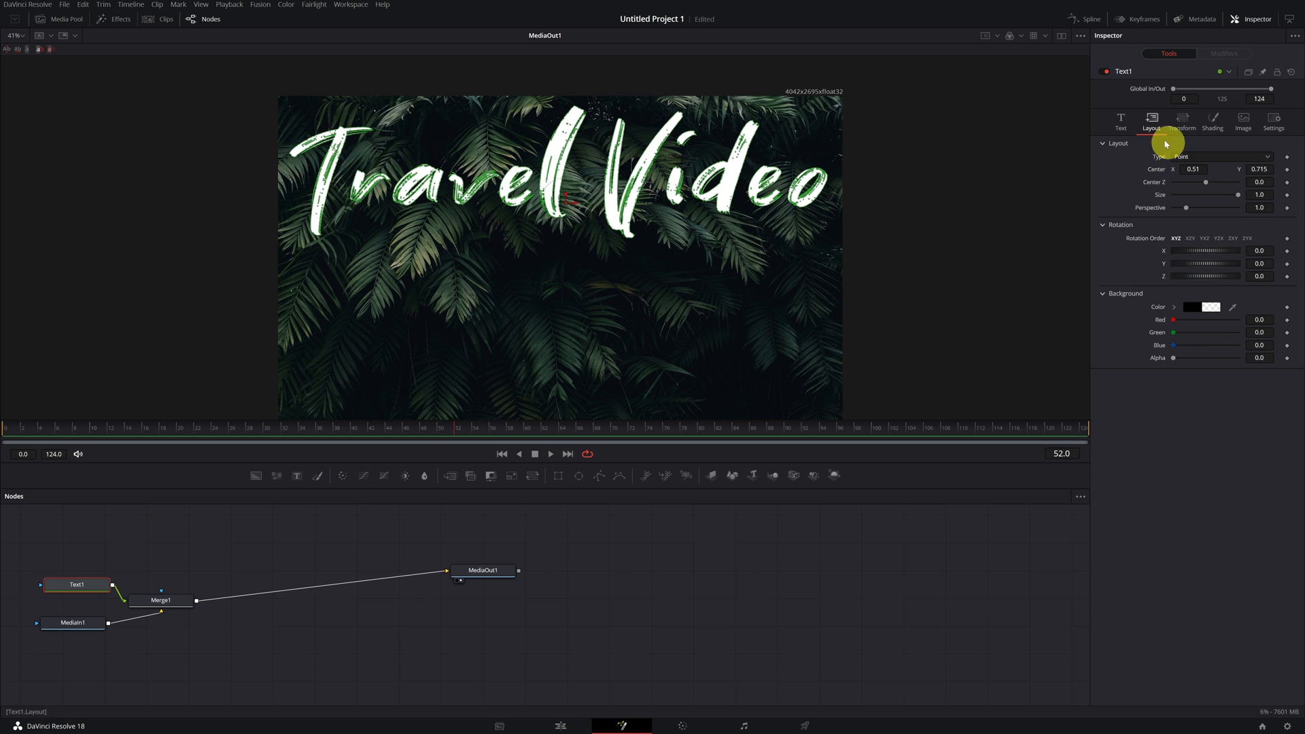
- Search the Effects library for 'paint' to add a Mask Paint node
left_click(1120, 122)
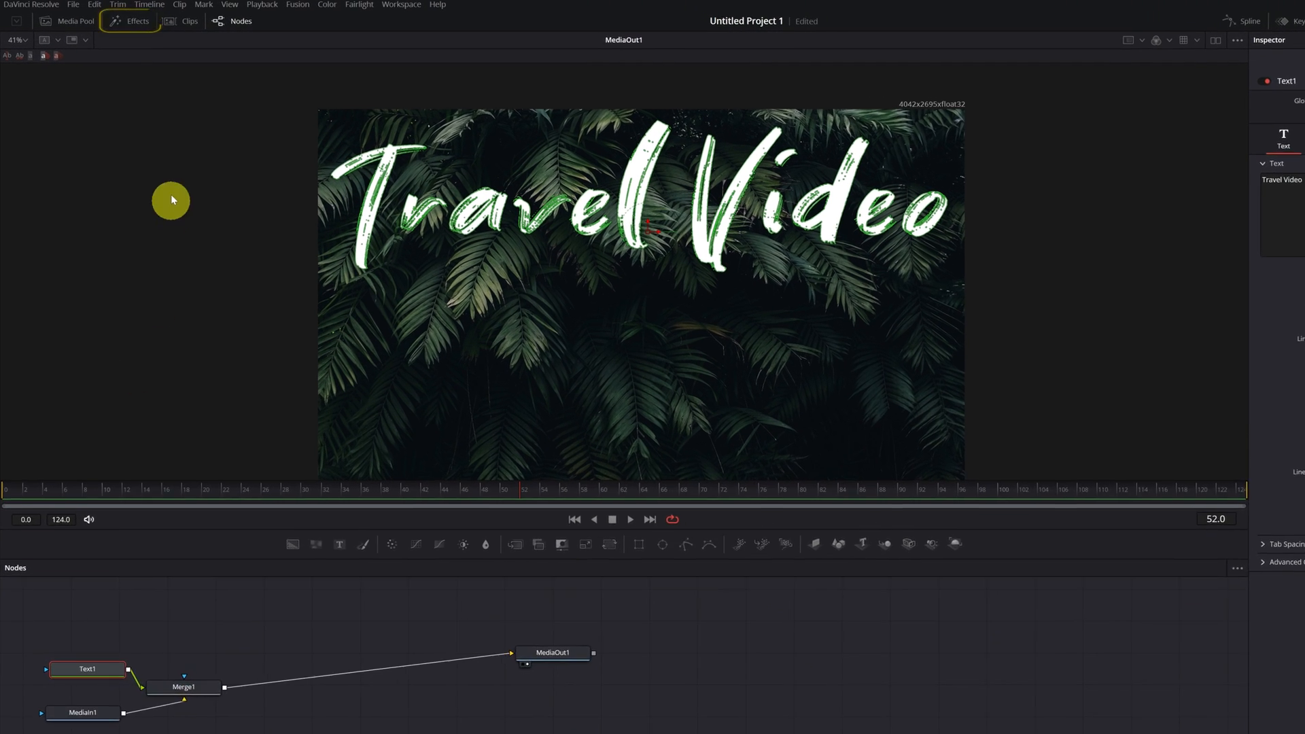
left_click(129, 22)
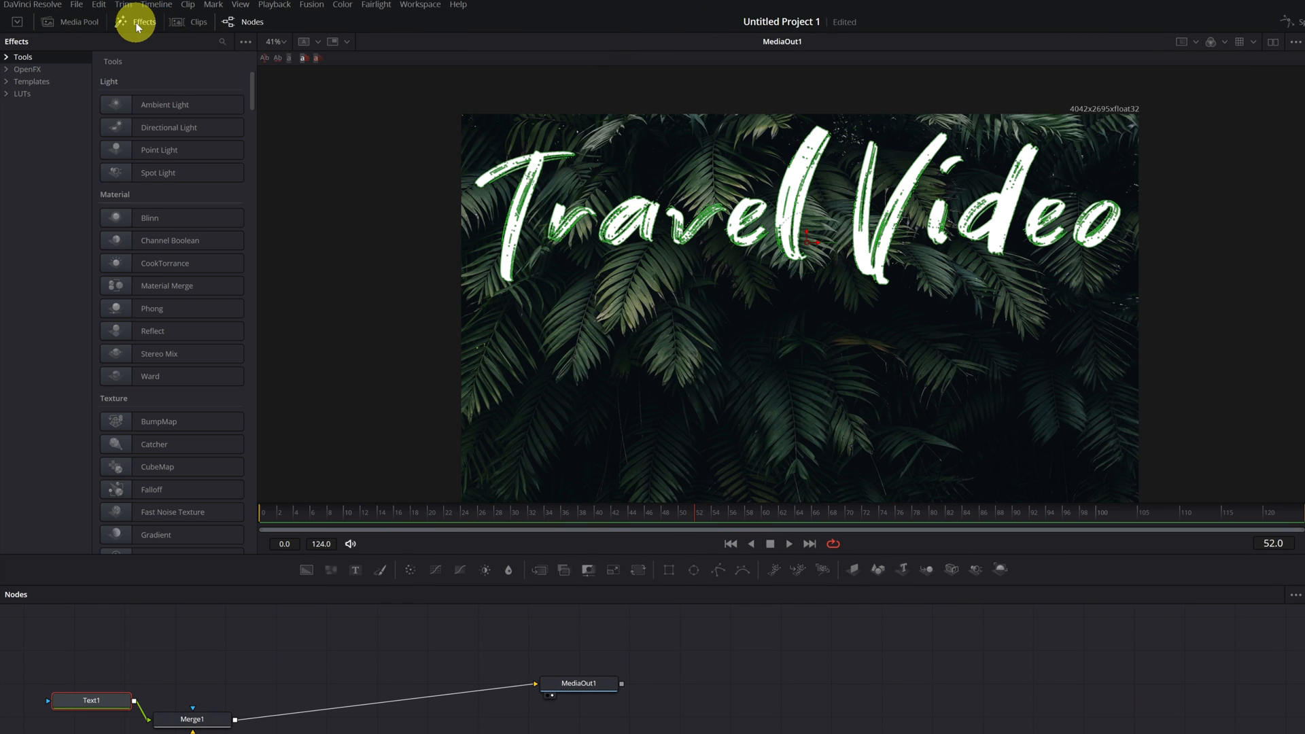
left_click(221, 41)
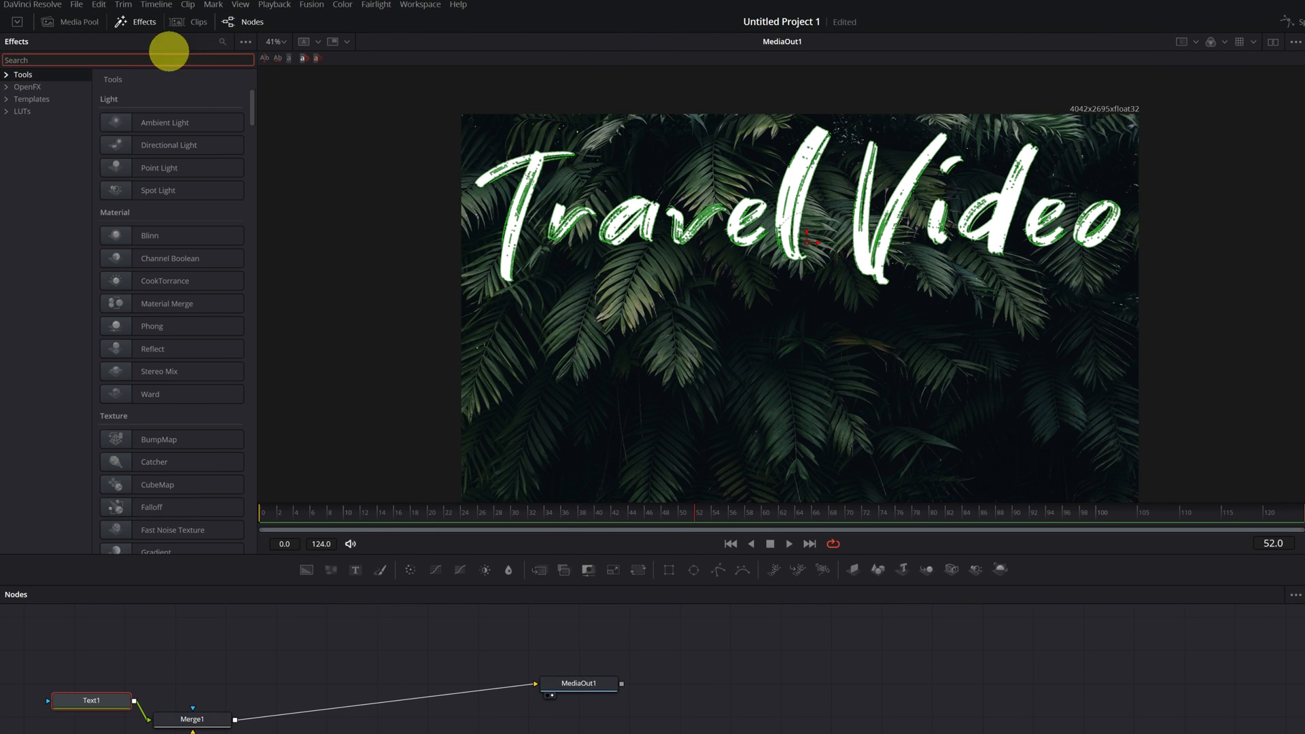
type("paint")
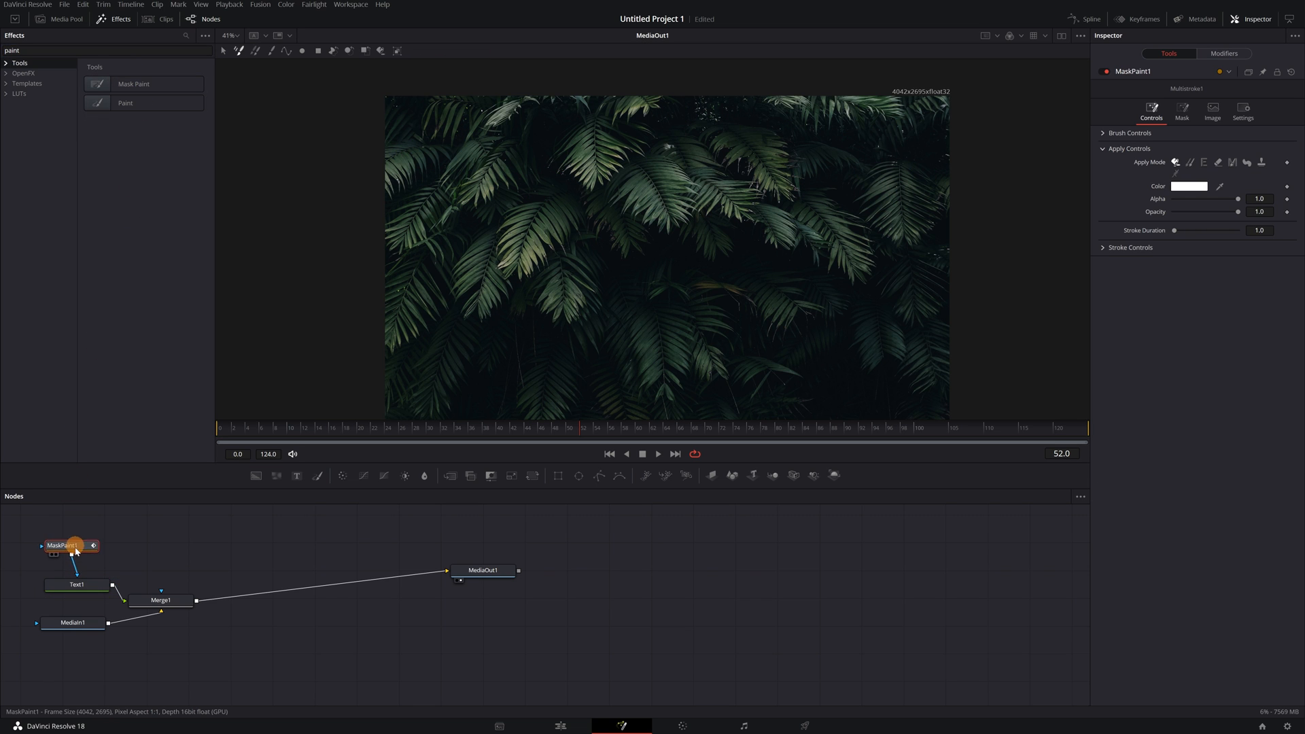
- Connect MaskPaint1 to Text1's mask input and pick the Stroke paint tool
left_click_drag(71, 546, 78, 552)
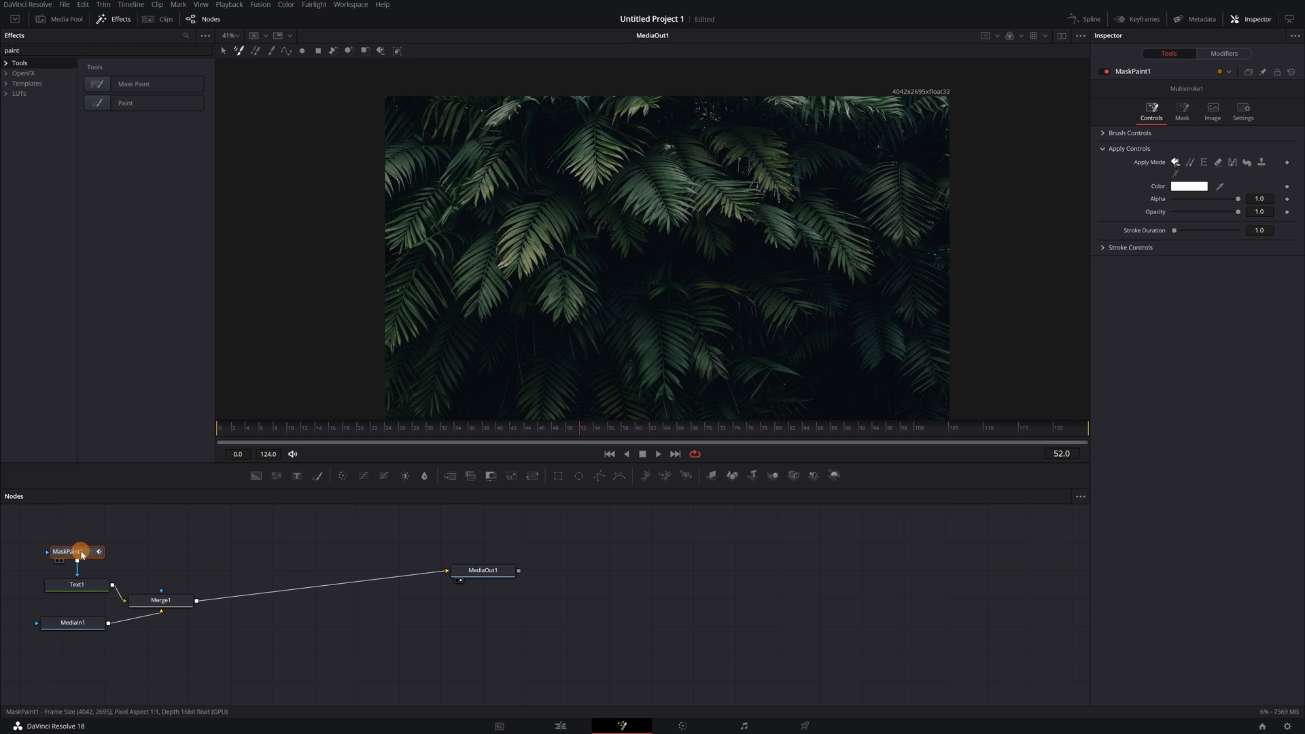
mouse_move(86, 554)
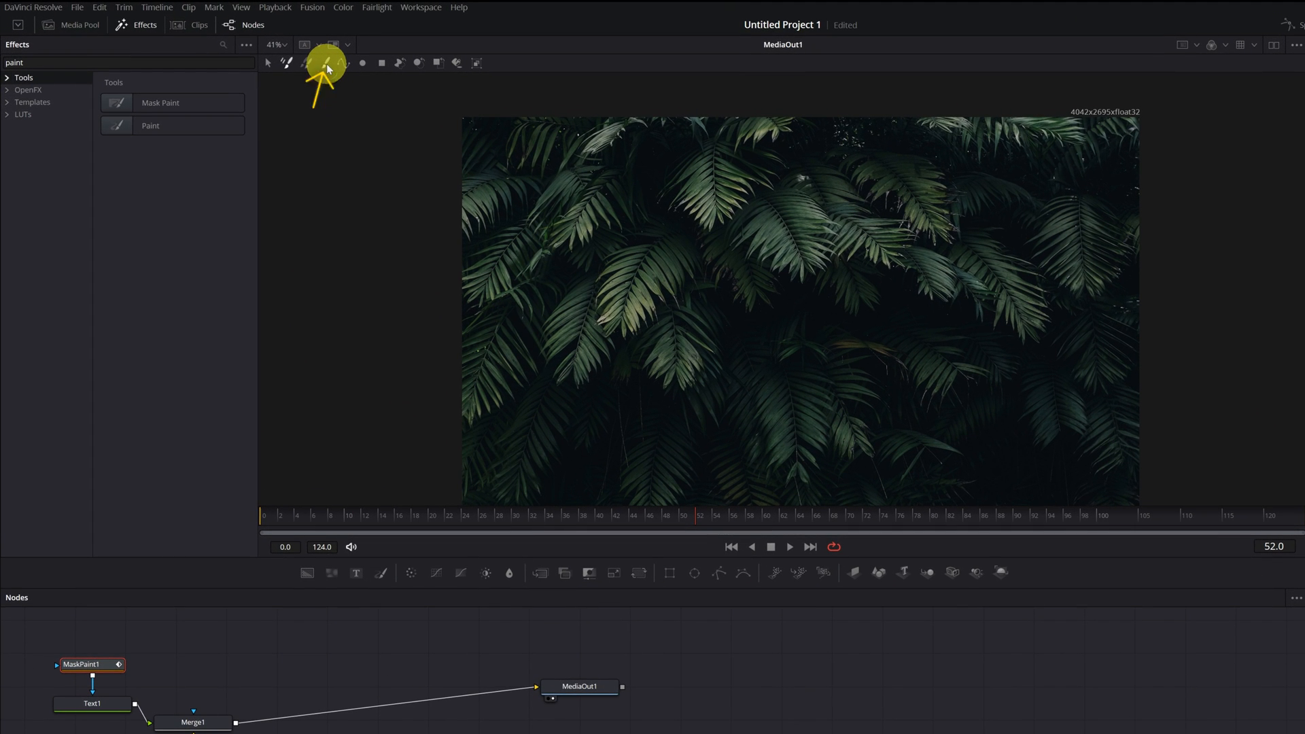
mouse_move(330, 63)
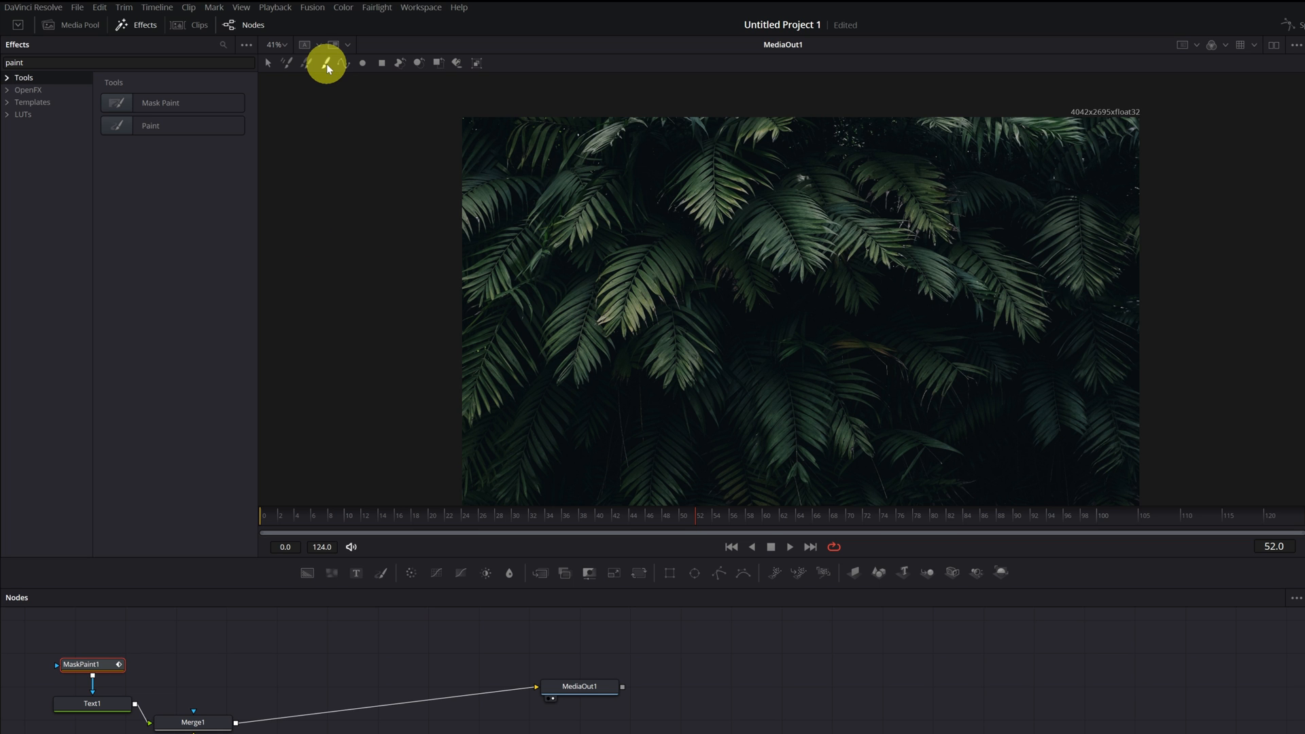
left_click(81, 664)
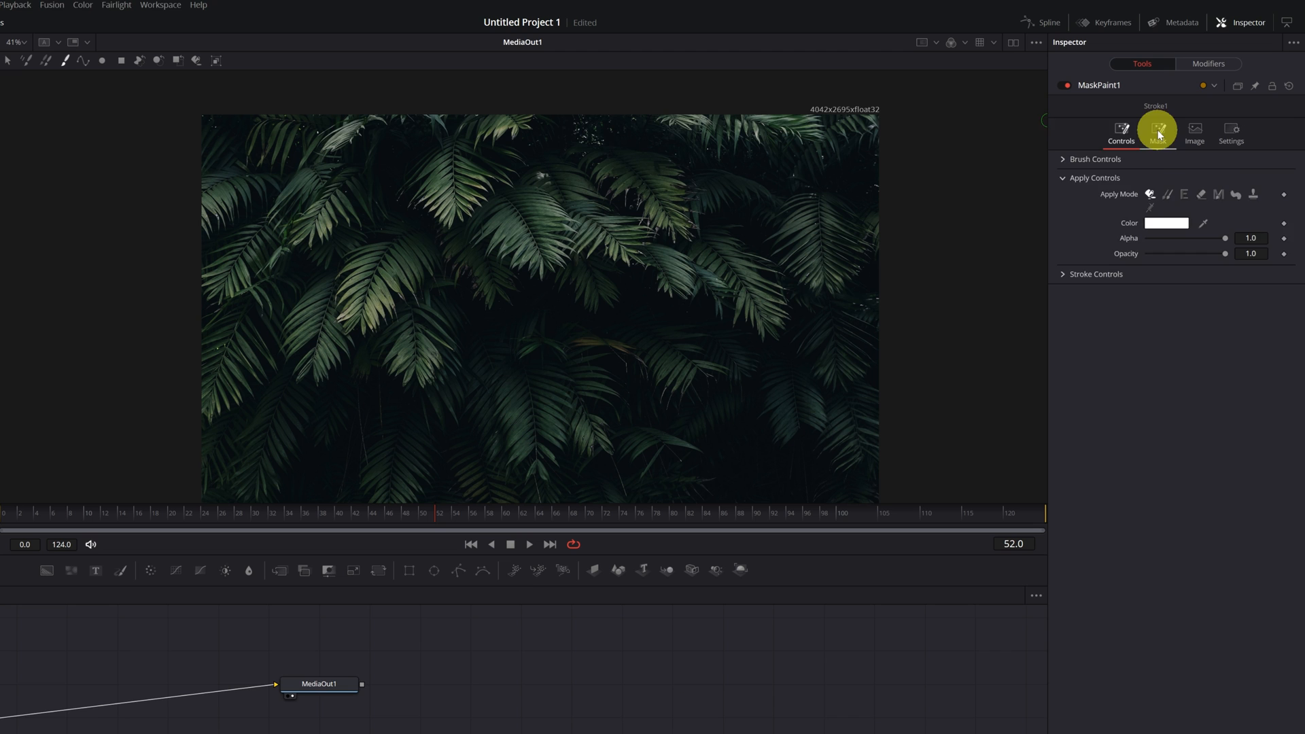
- Check Invert in MaskPaint1's Mask tab so the full title shows again
left_click(1158, 132)
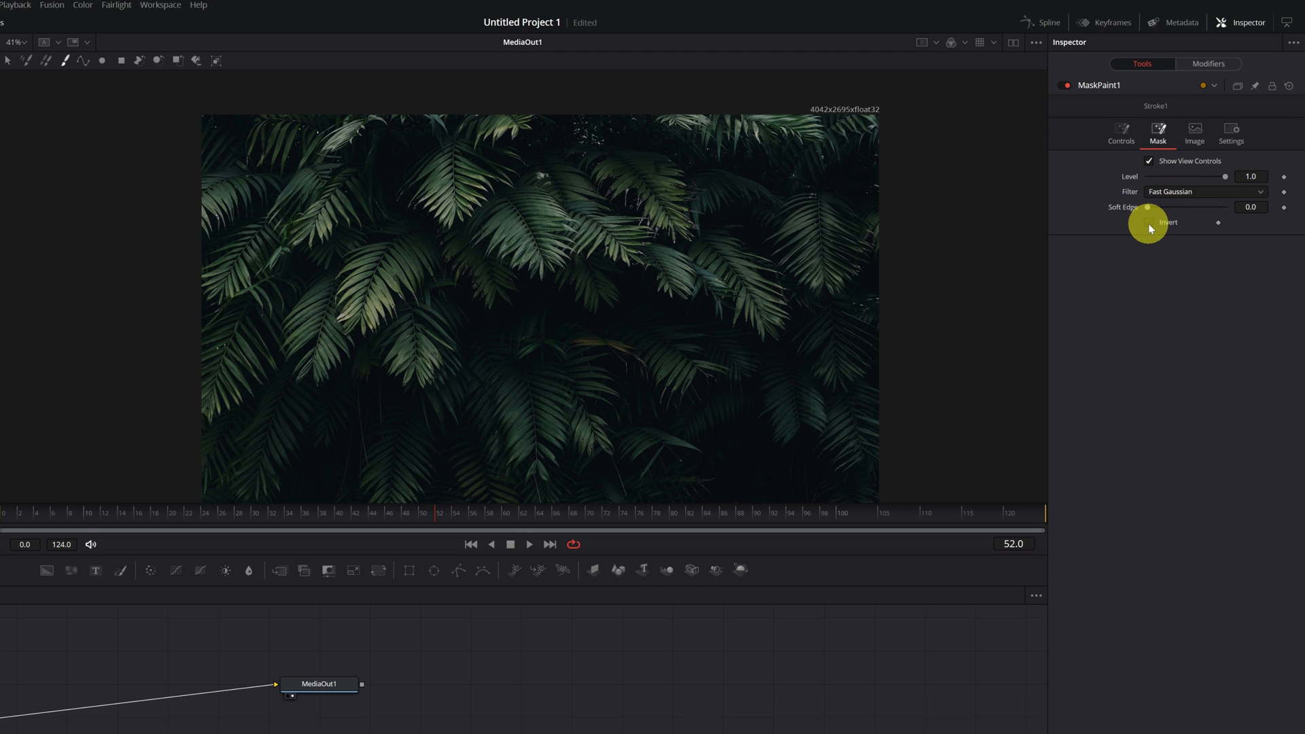
left_click(1149, 222)
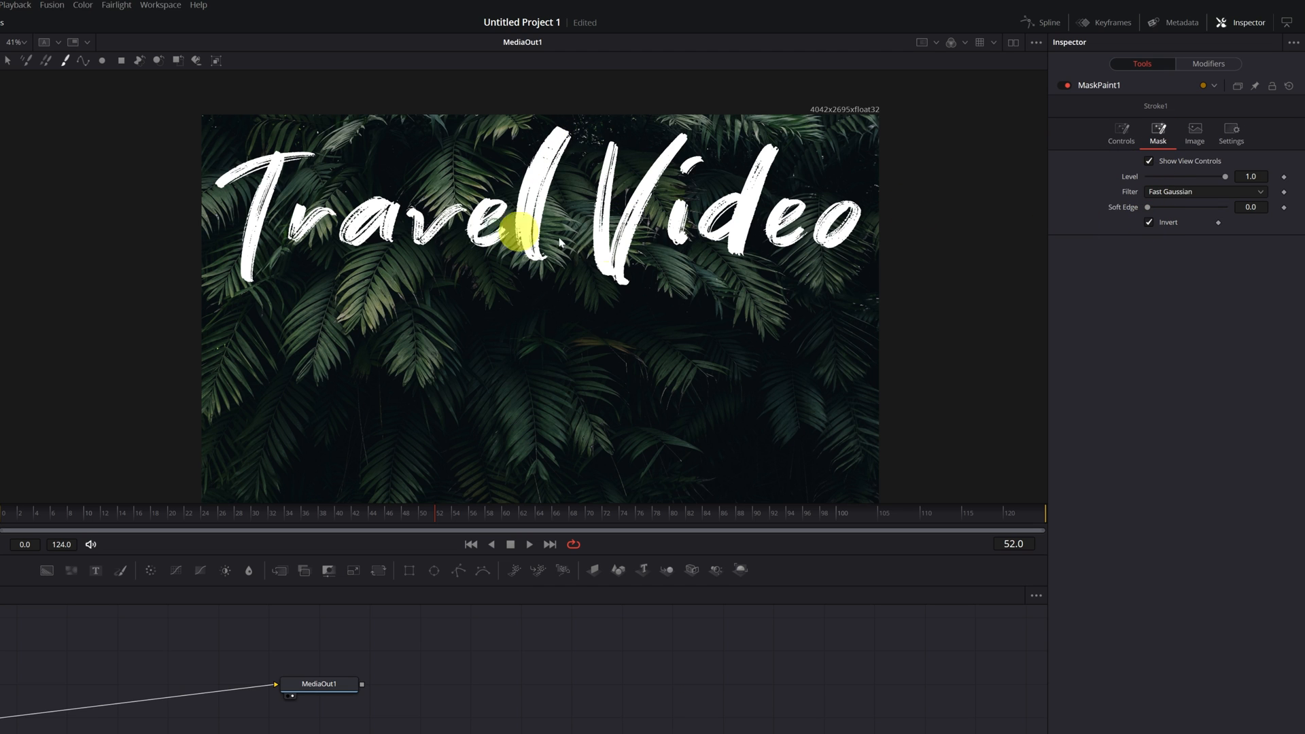
left_click_drag(524, 220, 989, 211)
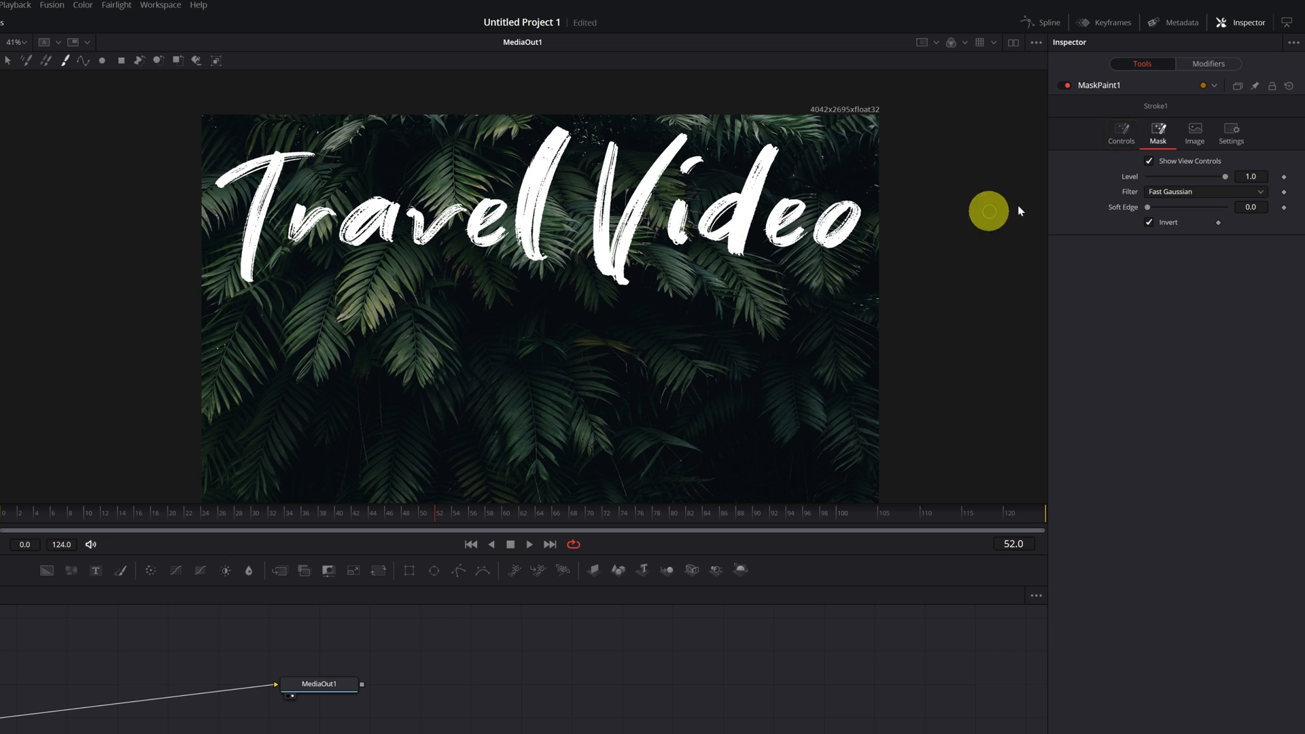
left_click(1121, 131)
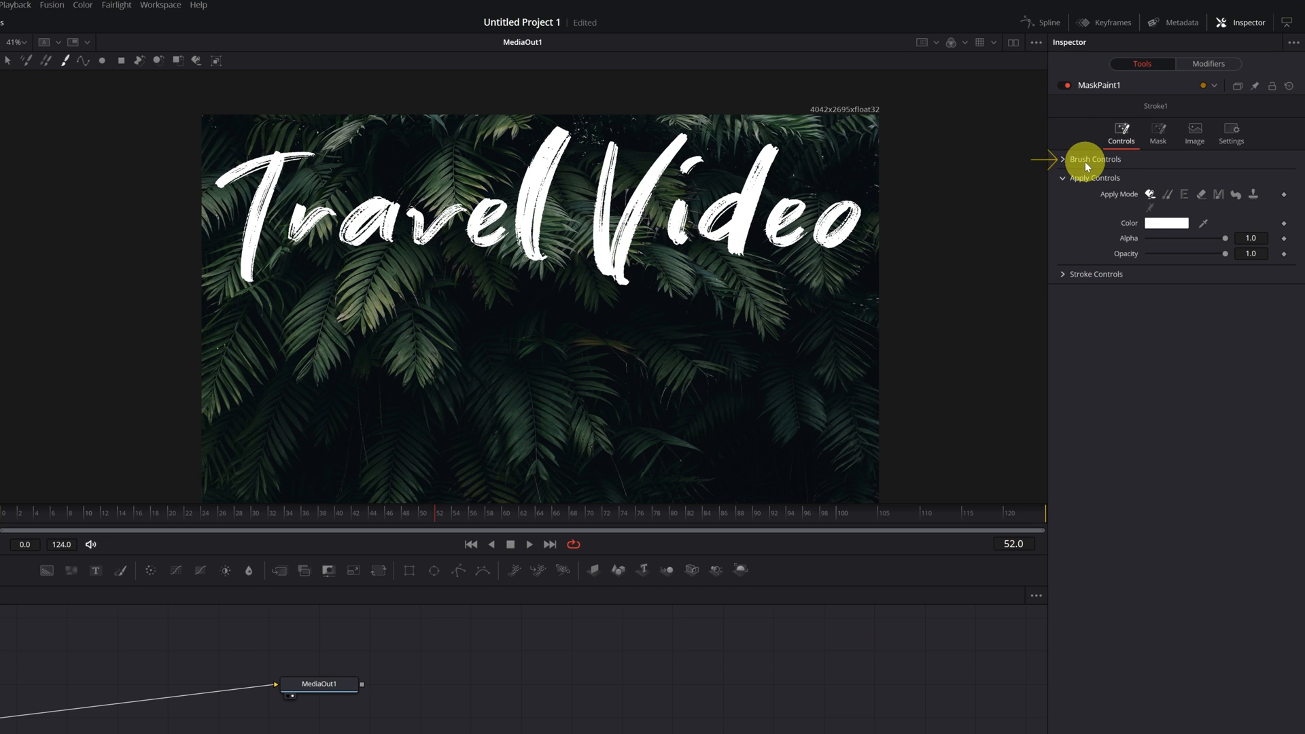
- Set the Mask Paint brush Size to 0.042 and Softness to 0.143
left_click(1064, 160)
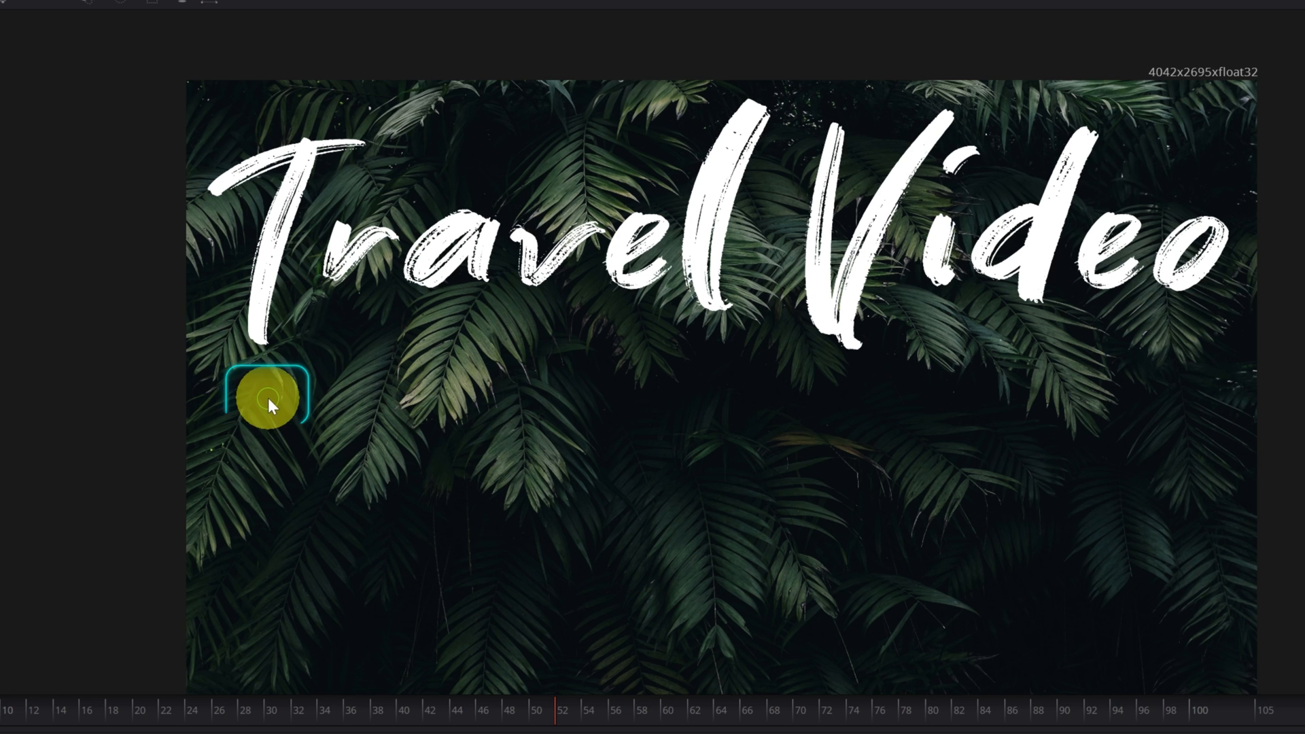
left_click_drag(268, 398, 263, 327)
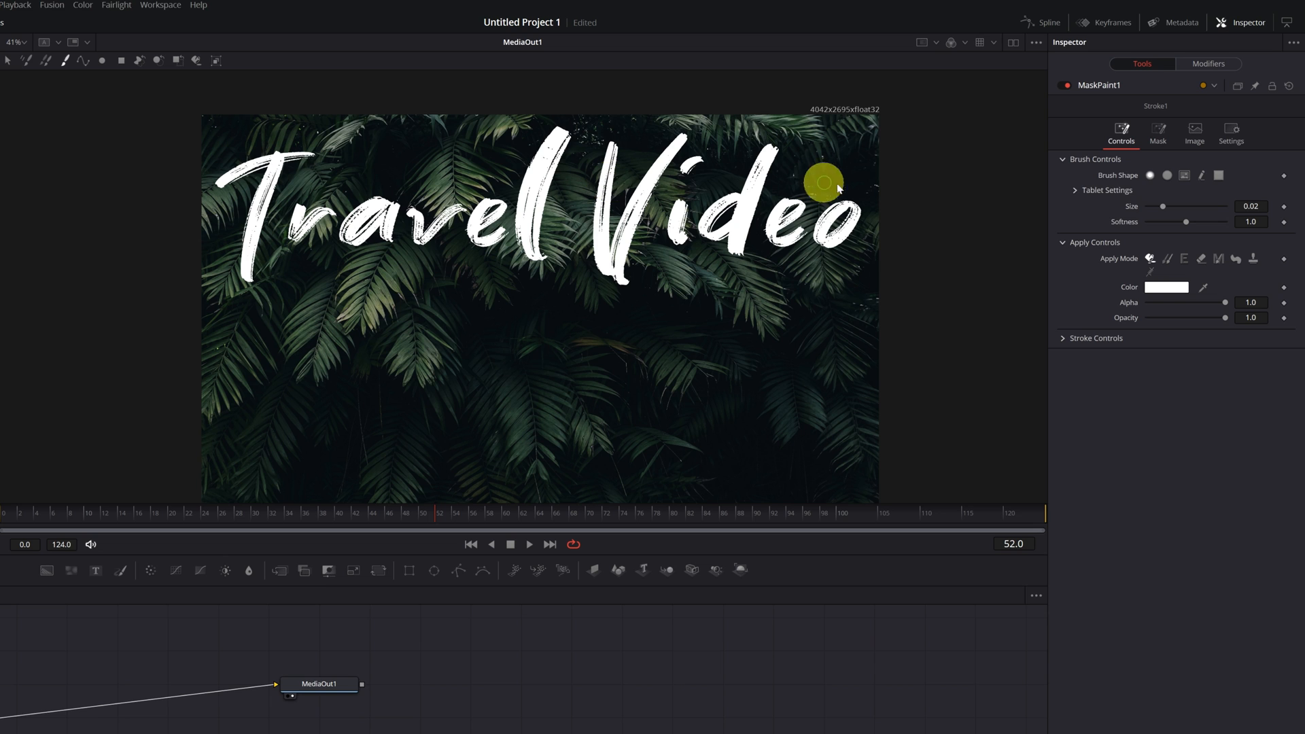
mouse_move(1123, 212)
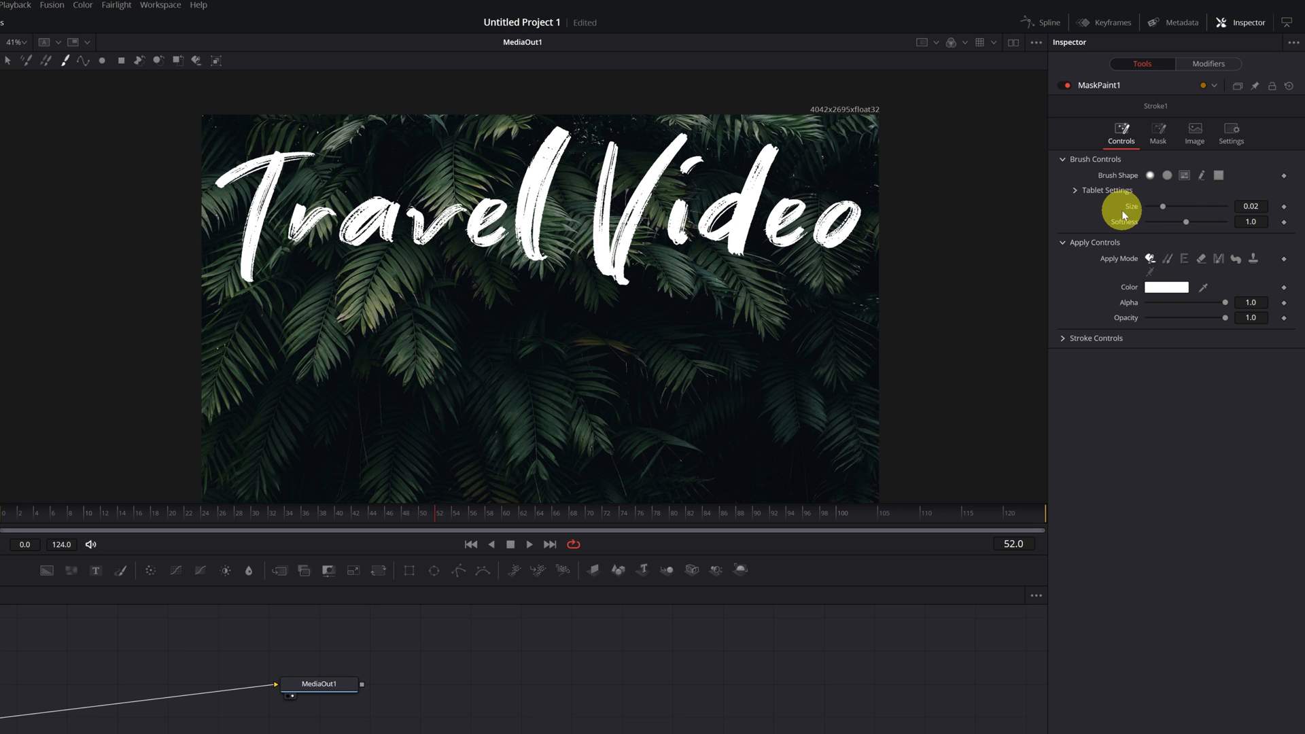
left_click_drag(1162, 206, 1175, 205)
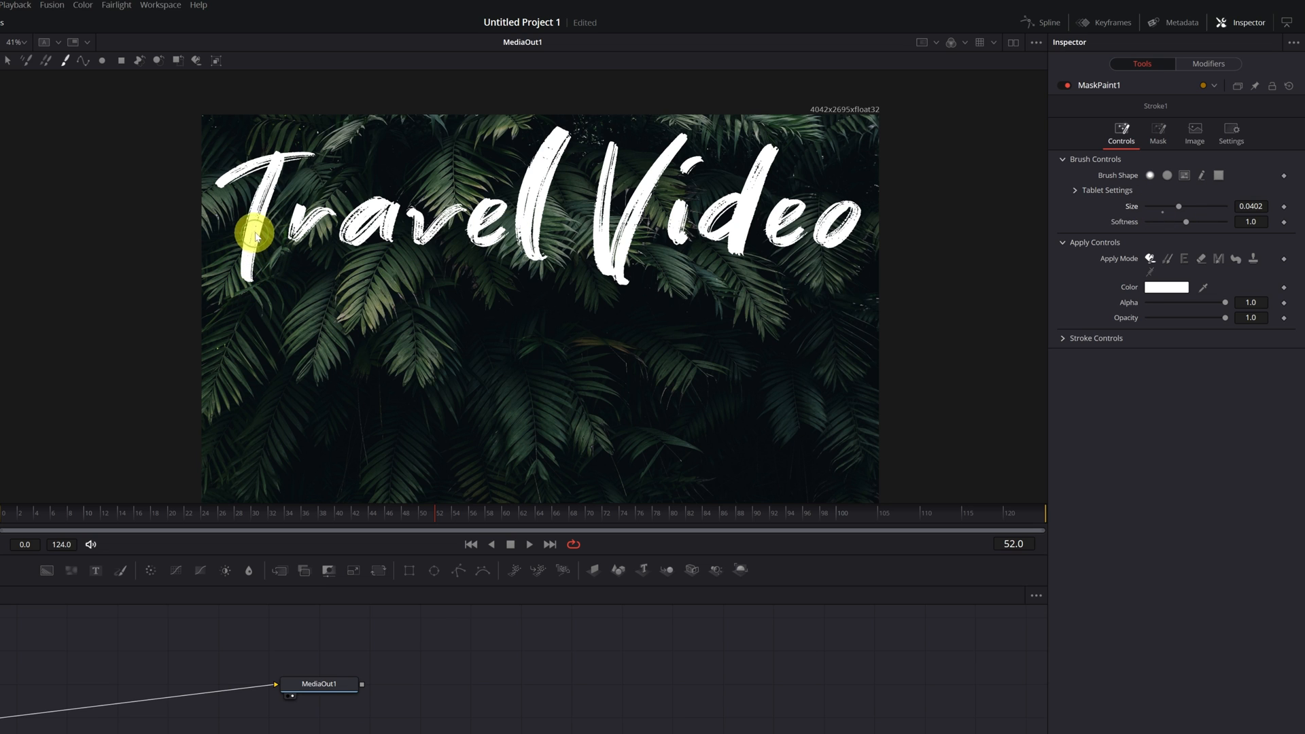
mouse_move(571, 182)
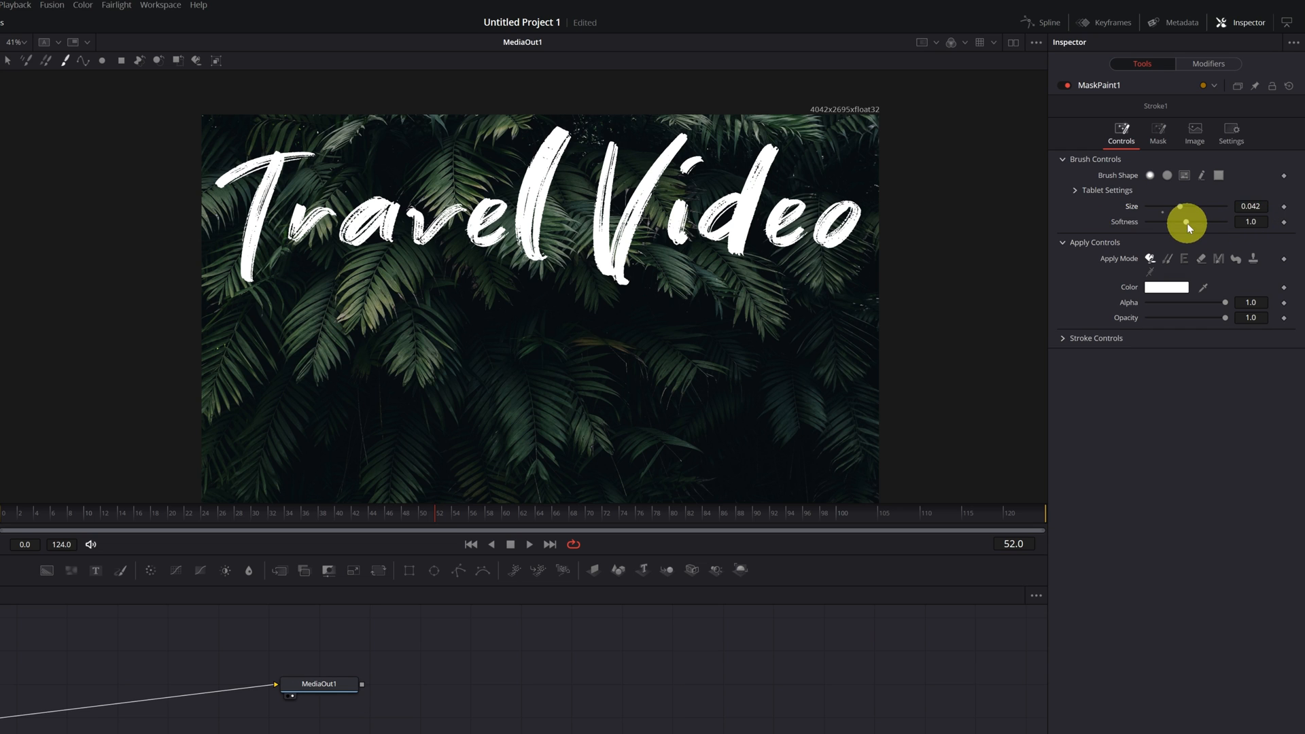
left_click_drag(1219, 222, 1156, 222)
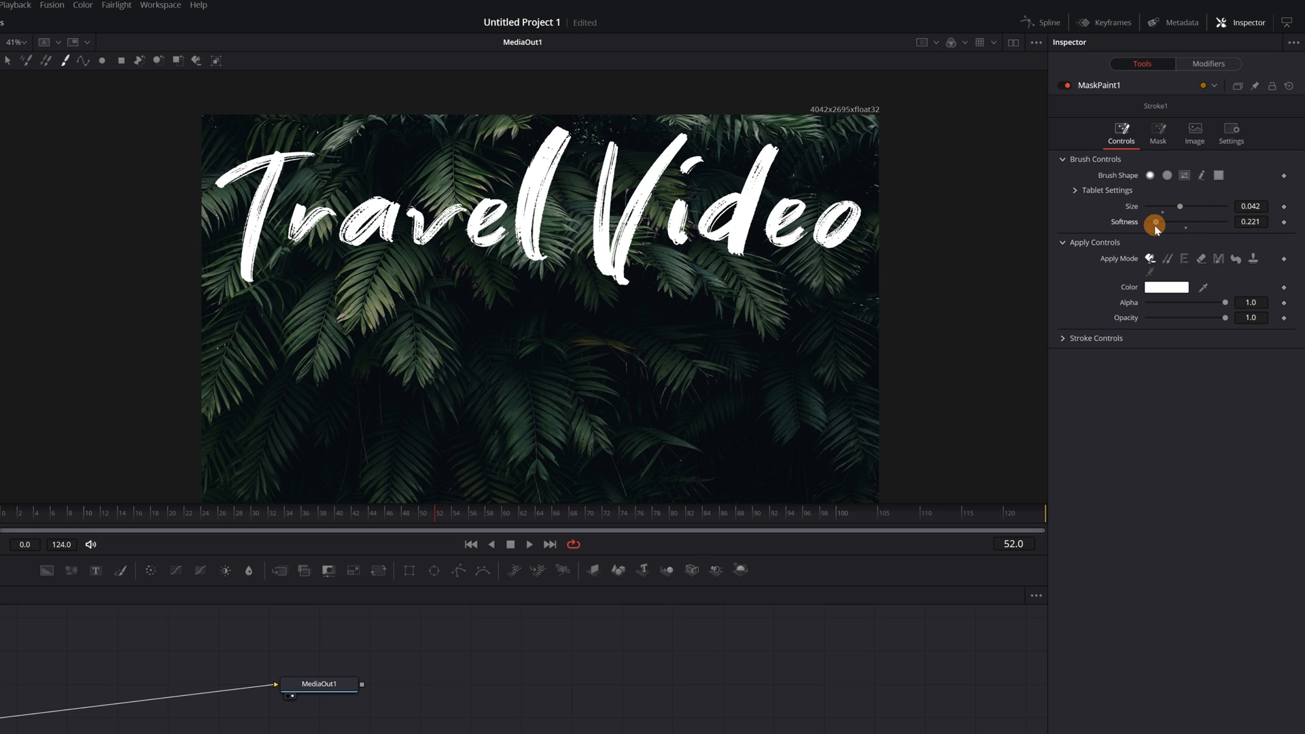
left_click_drag(1156, 226, 1153, 226)
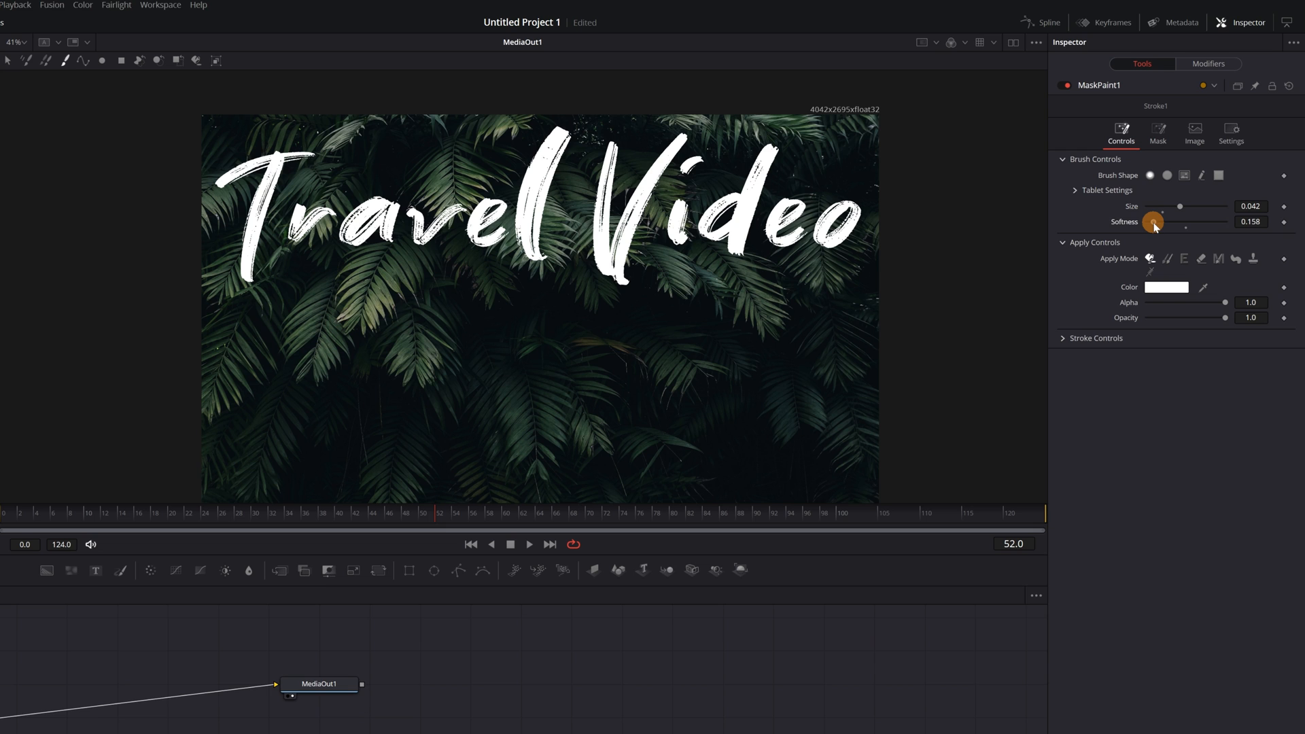
left_click_drag(1154, 226, 1150, 226)
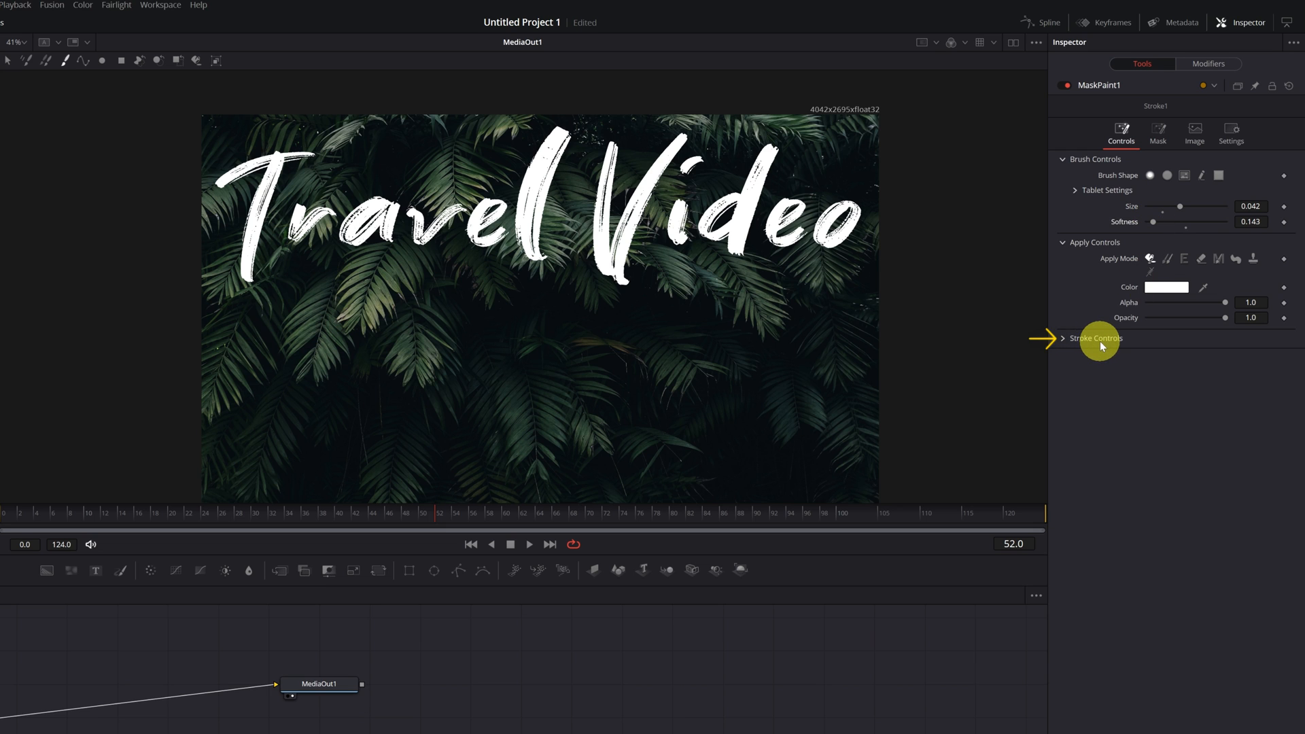
- Set the stroke's Stroke Animation option to Write On
left_click(1095, 338)
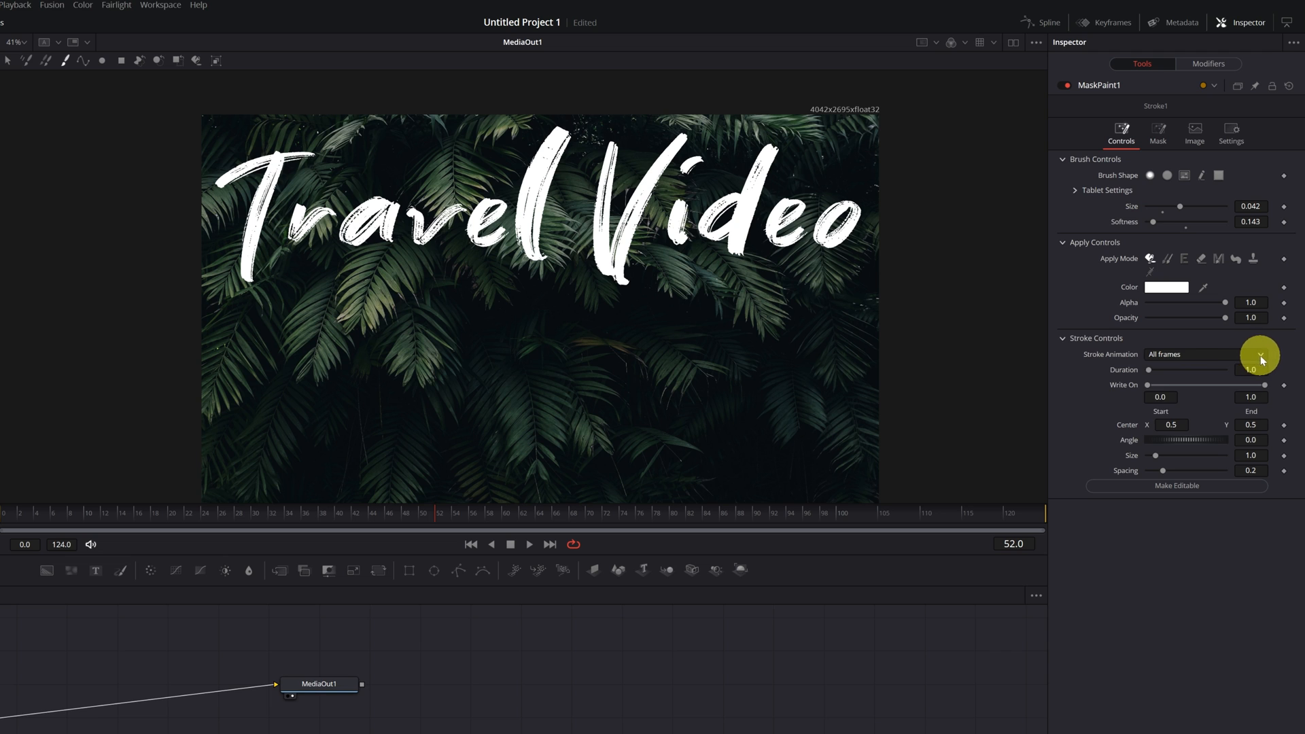
left_click(1203, 354)
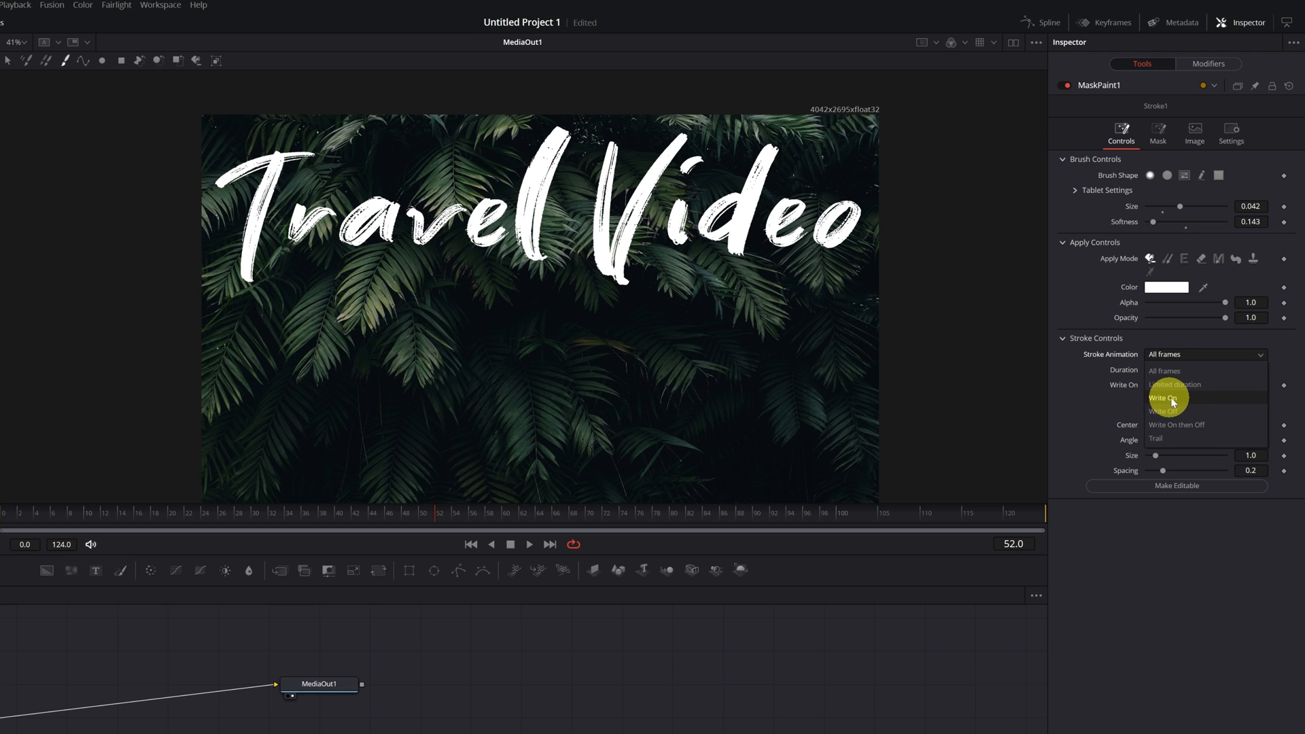
left_click(1165, 398)
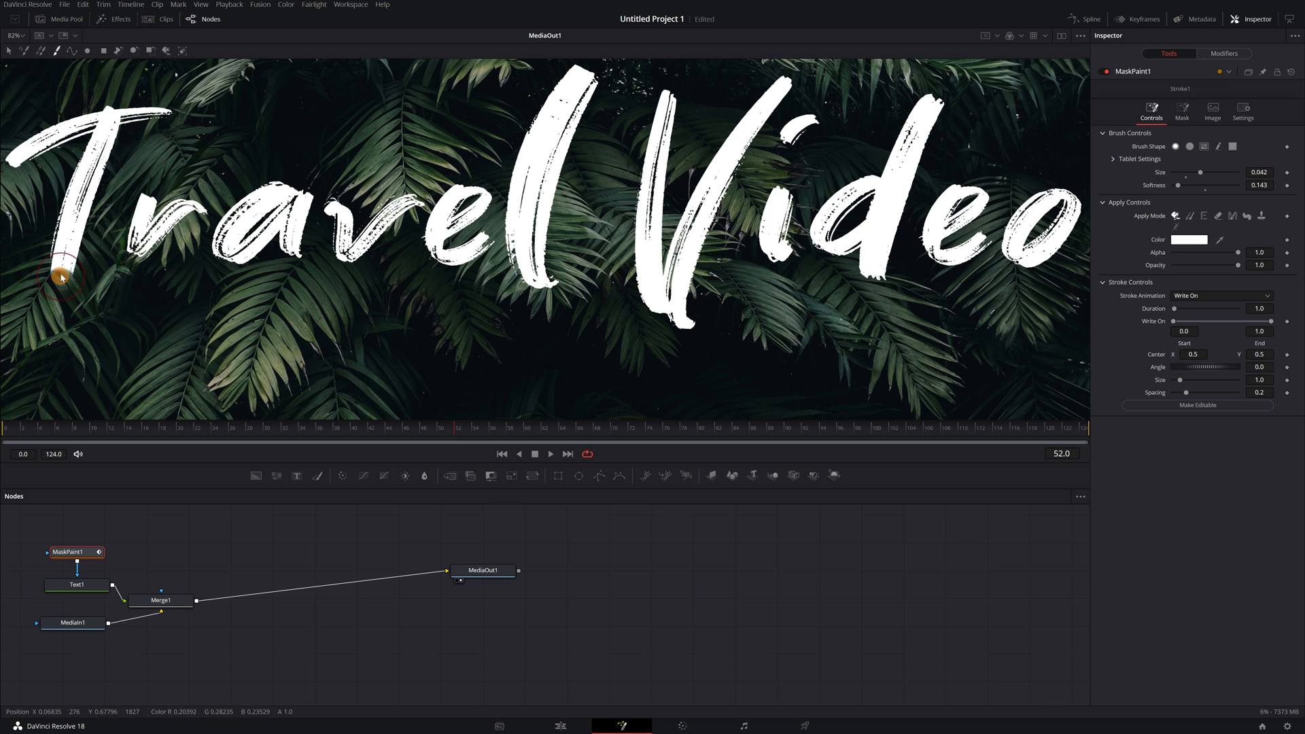
- Paint one mask stroke tracing the 'Travel' and 'Video' lettering
left_click_drag(61, 276, 103, 154)
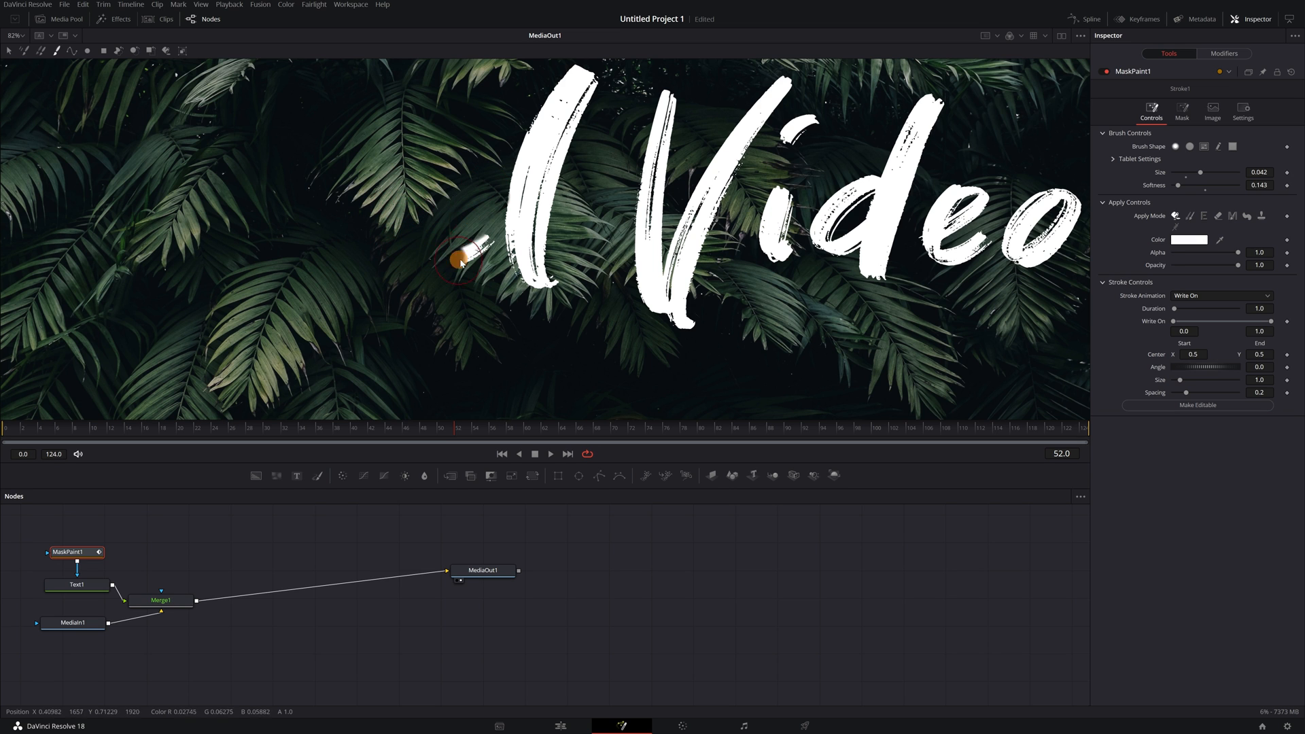
left_click_drag(460, 263, 644, 267)
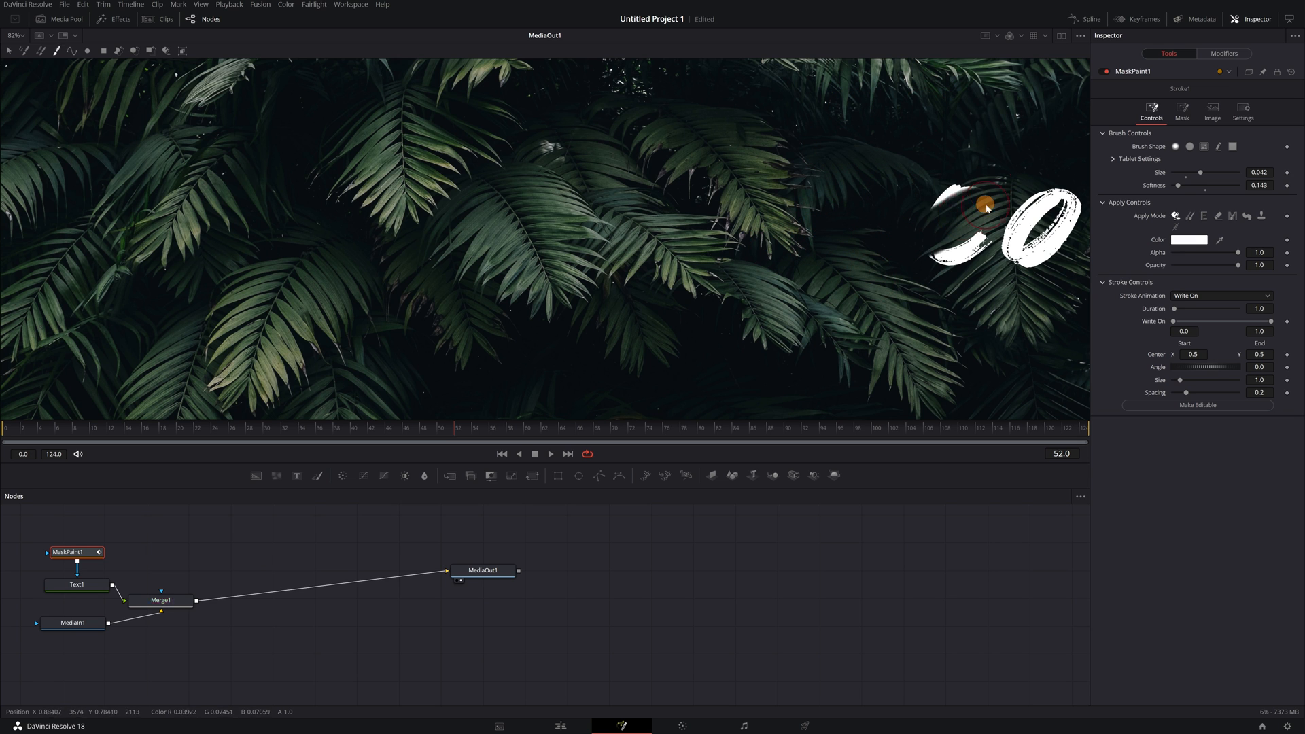
left_click(1181, 112)
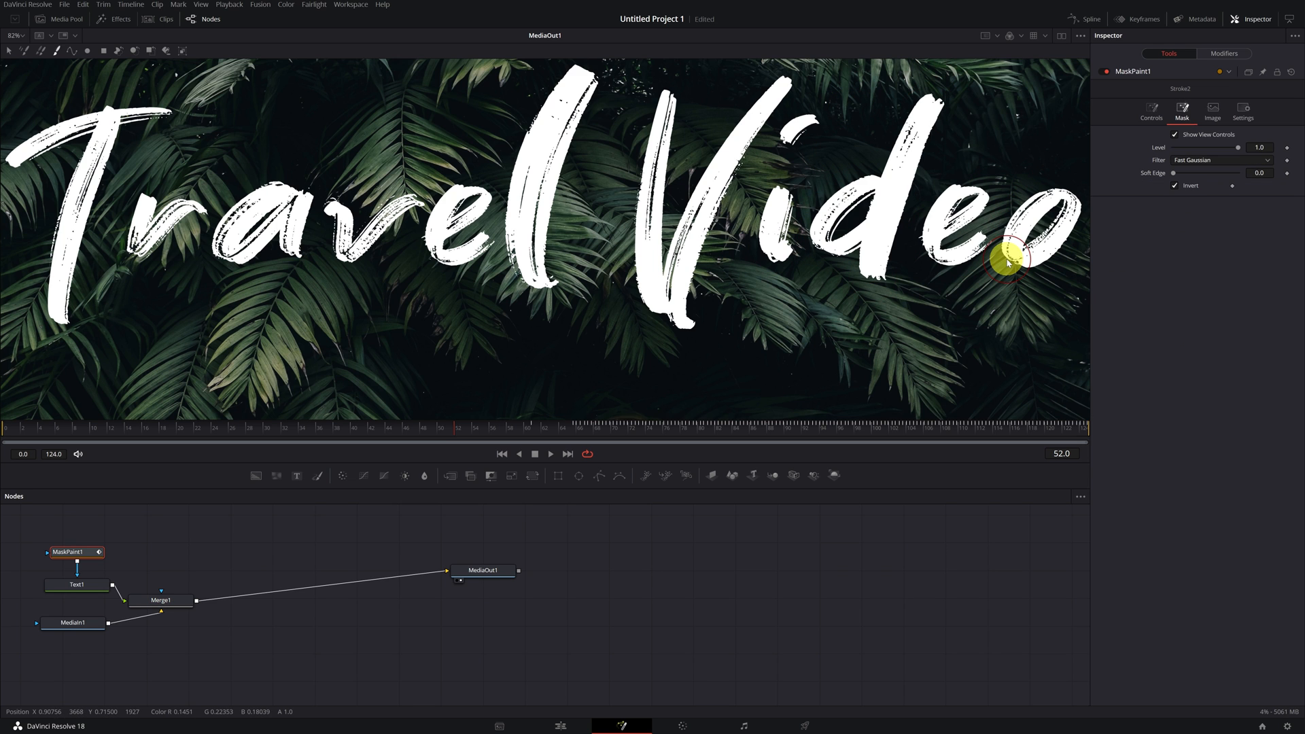
- Uncheck mask Invert and scrub the time ruler to preview the write-on
left_click_drag(1004, 259, 693, 374)
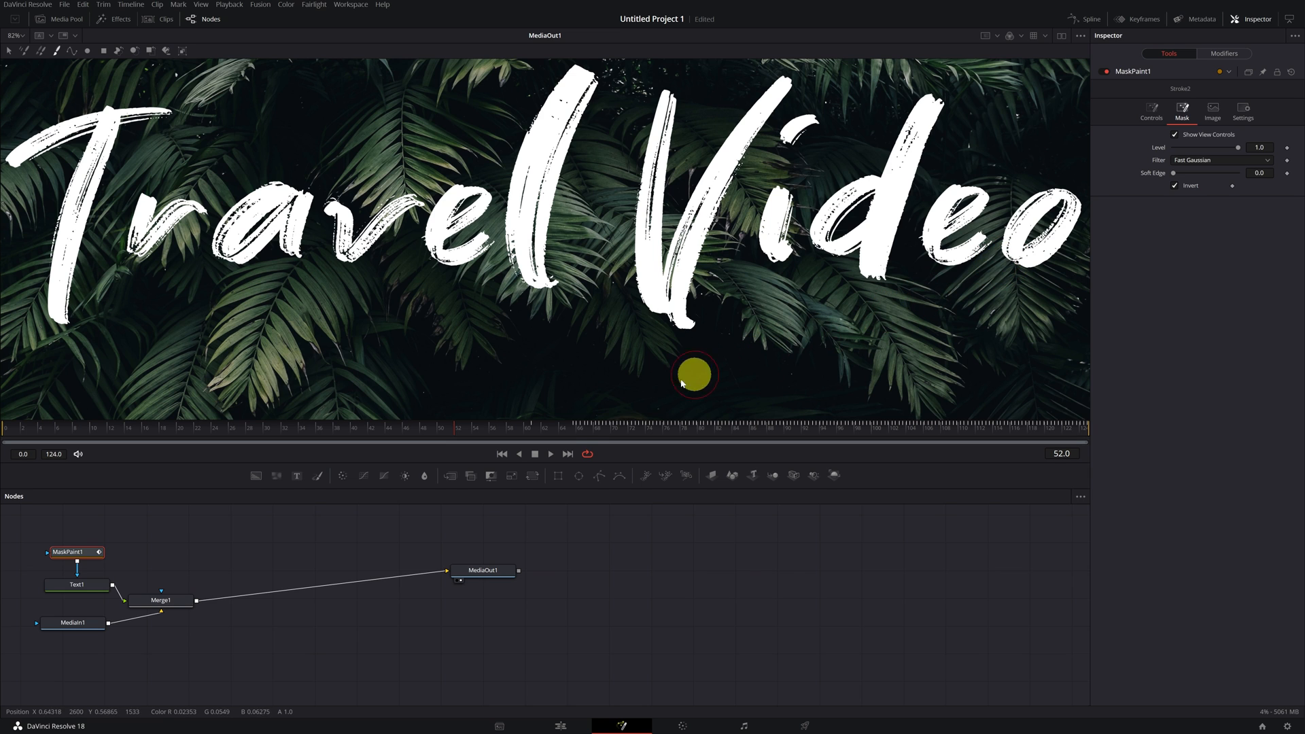
left_click_drag(694, 375, 737, 425)
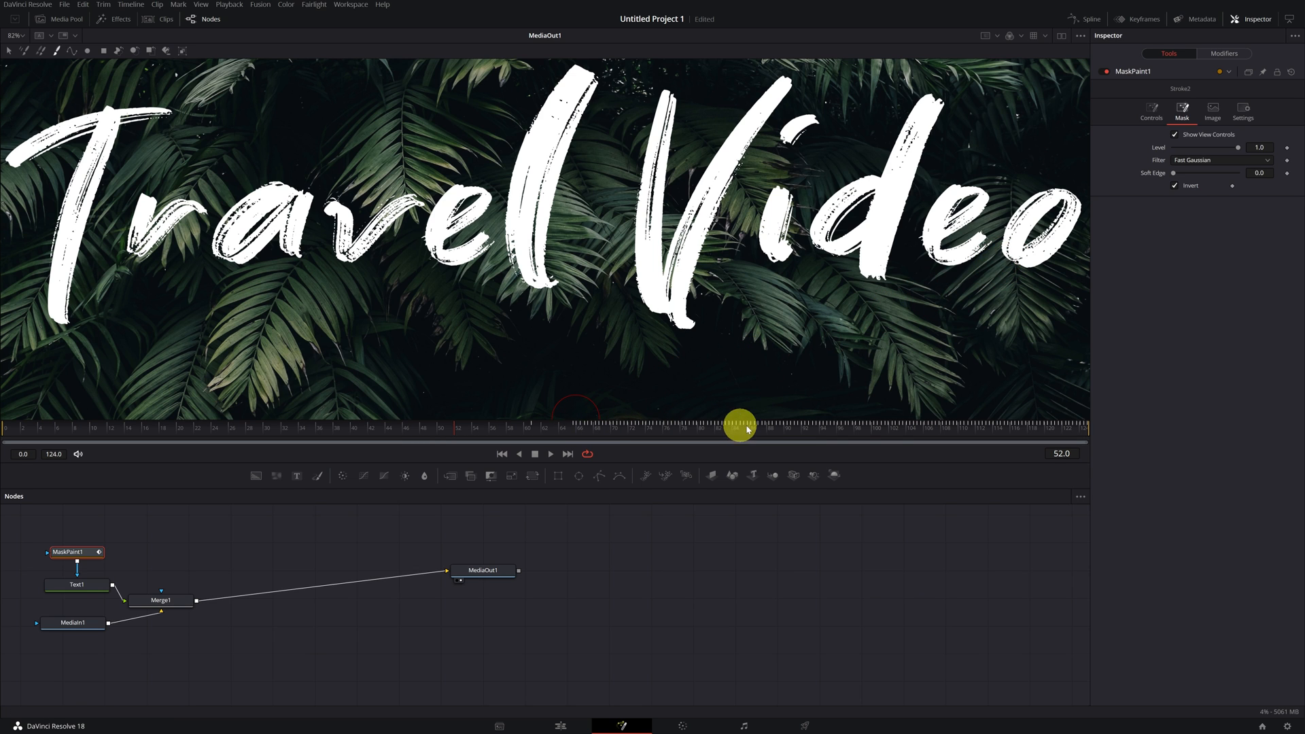
left_click_drag(737, 429, 574, 433)
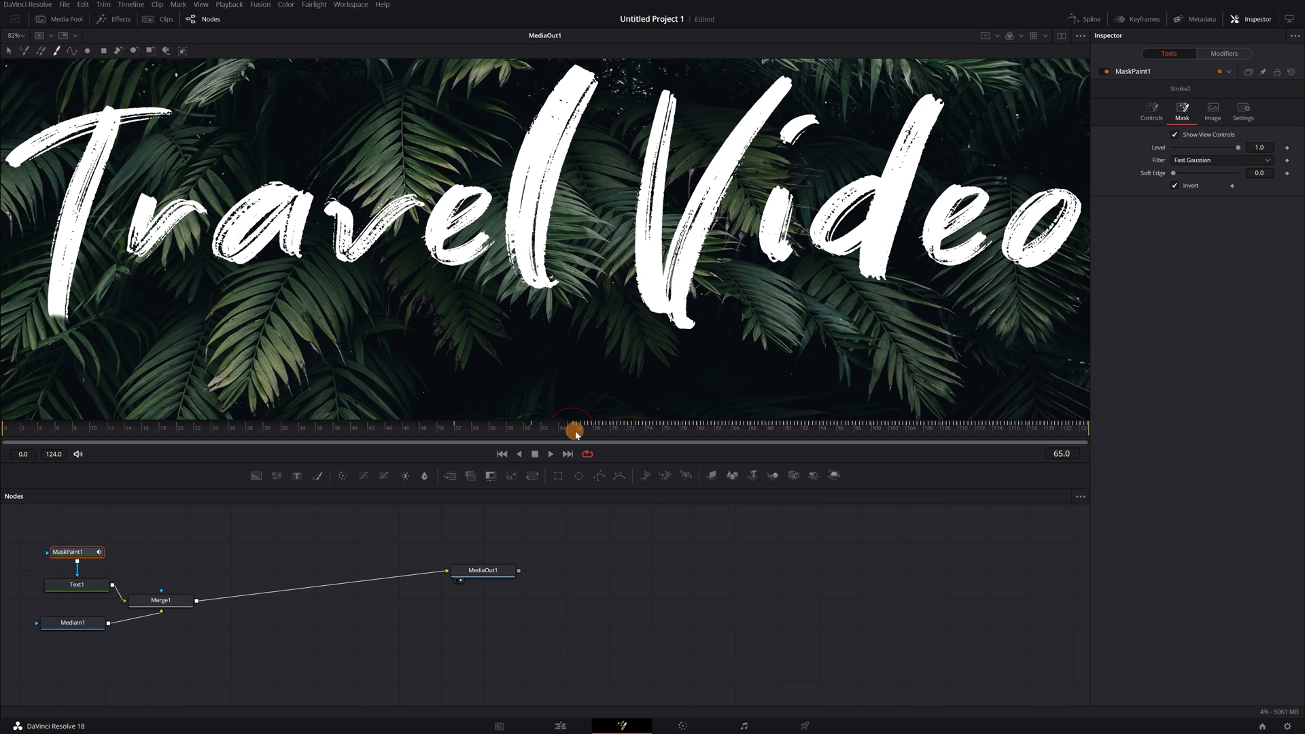
left_click_drag(574, 431, 982, 431)
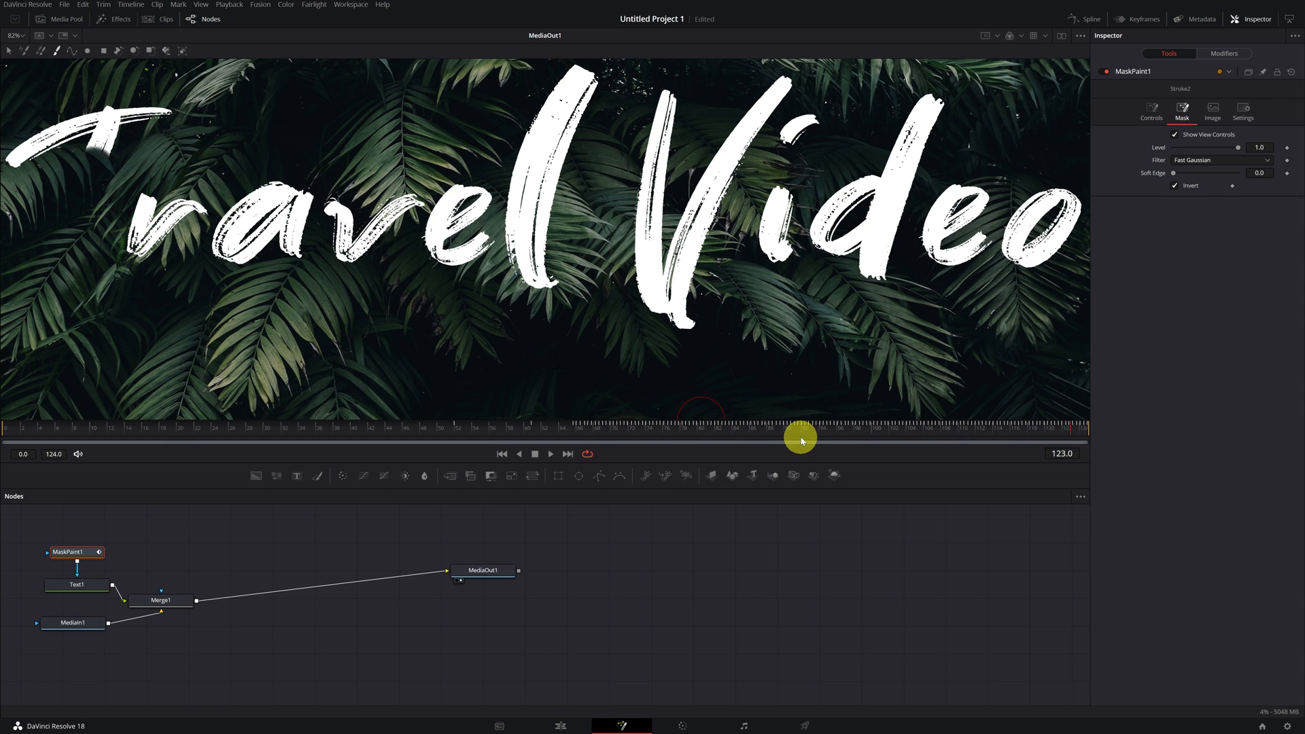
mouse_move(1147, 177)
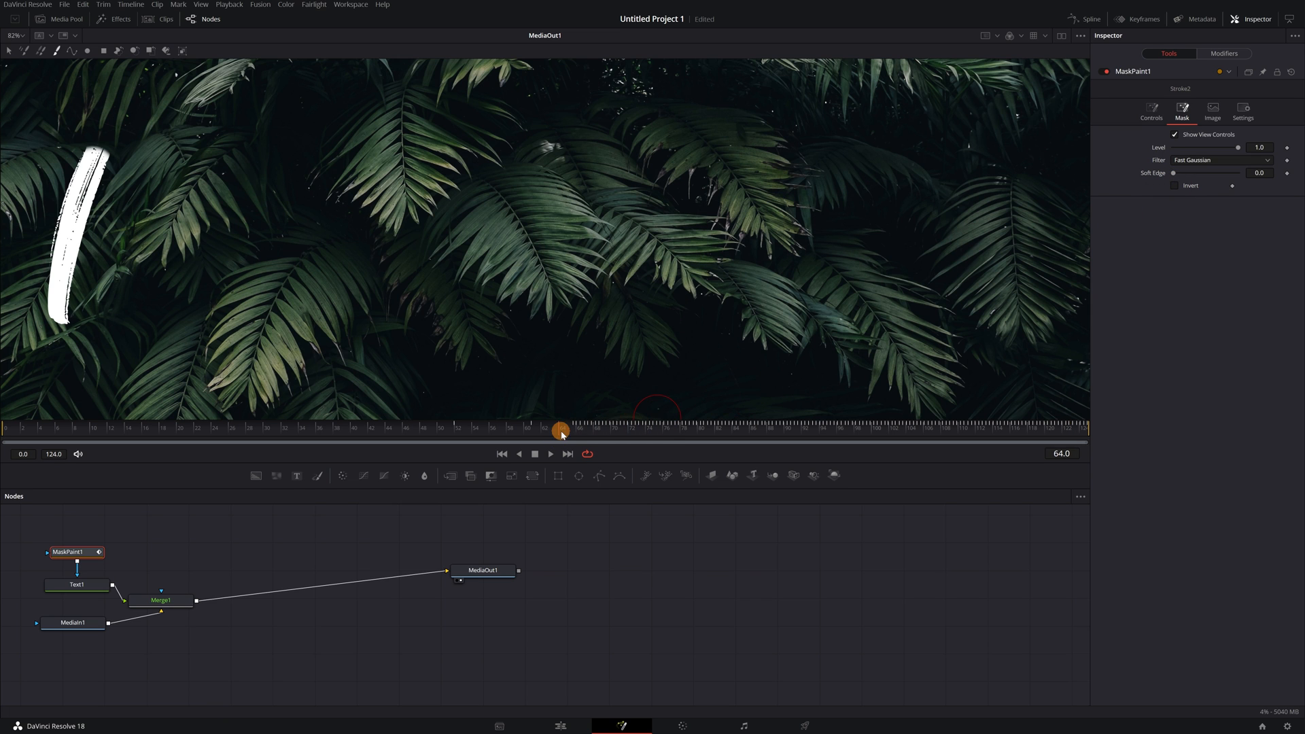
left_click_drag(561, 430, 1028, 426)
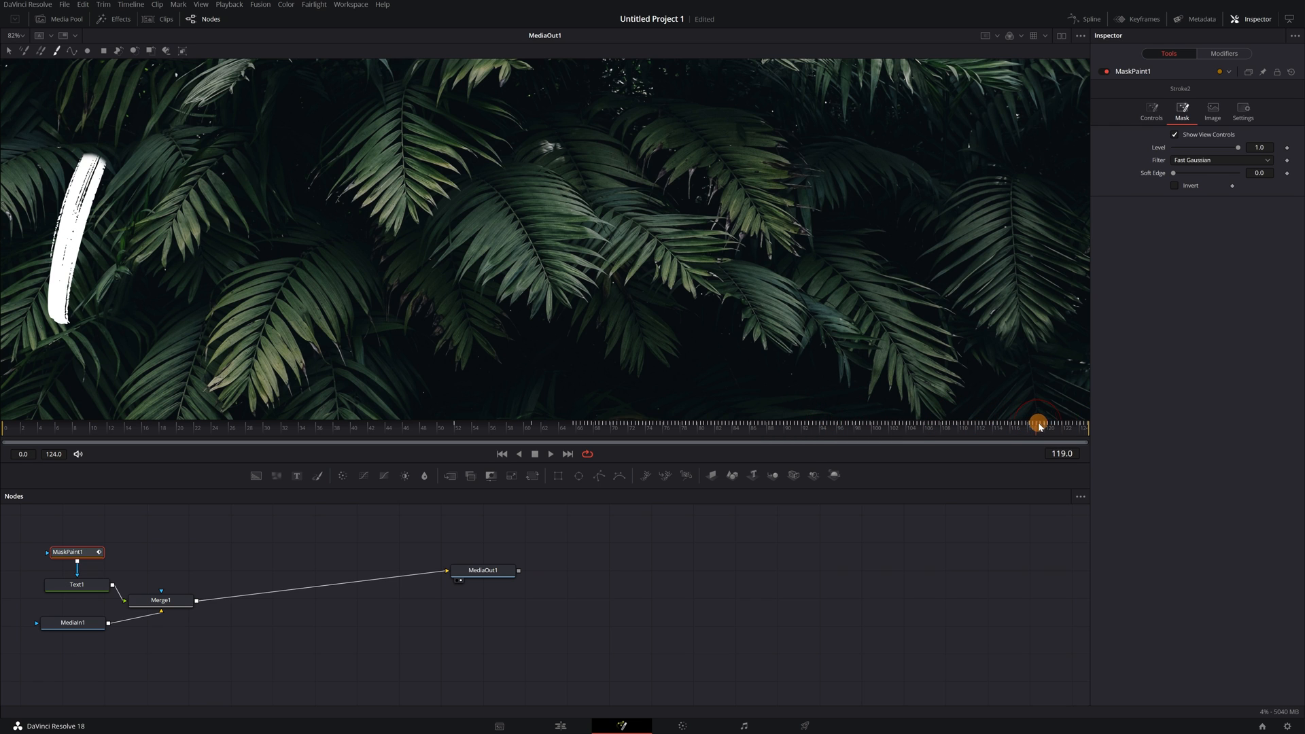
left_click_drag(1038, 427, 1055, 426)
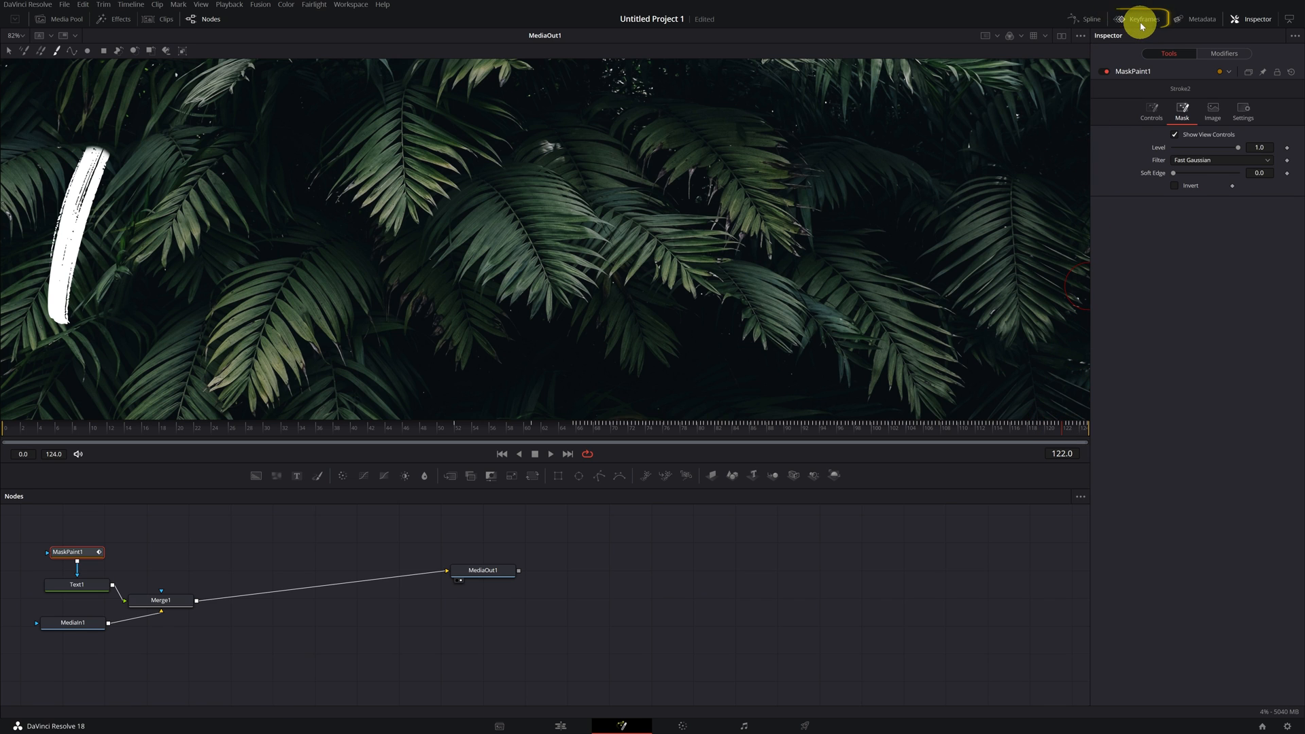
- Show the Keyframes timeline with MaskPaint1's tracks expanded to reveal Stroke1's End keyframes
left_click(1143, 18)
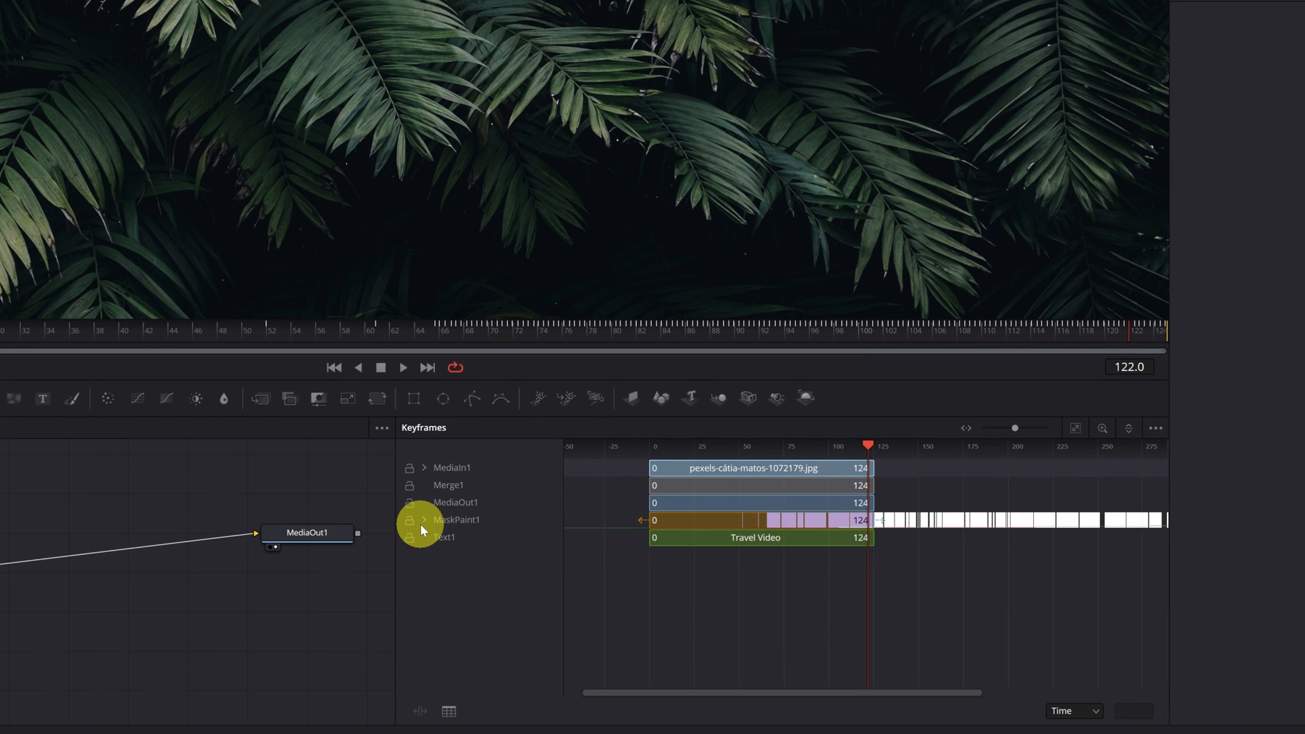
left_click(423, 519)
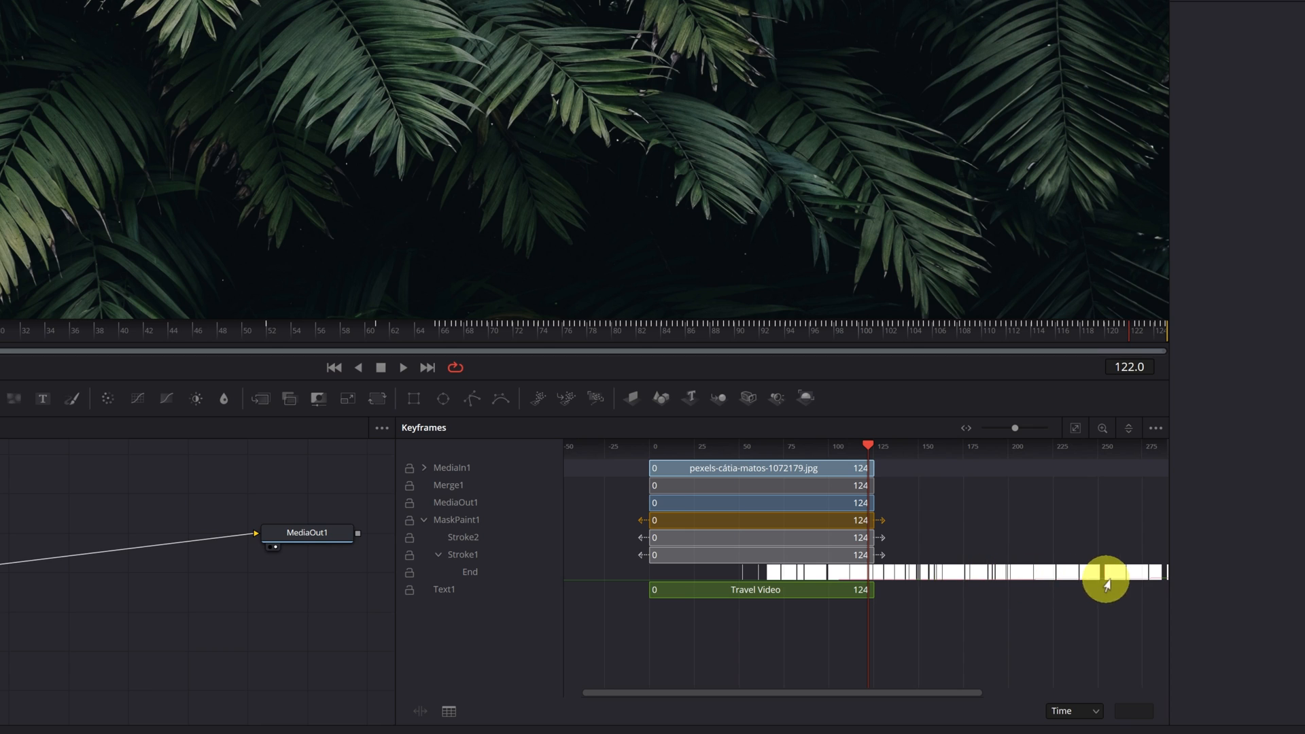
mouse_move(1130, 574)
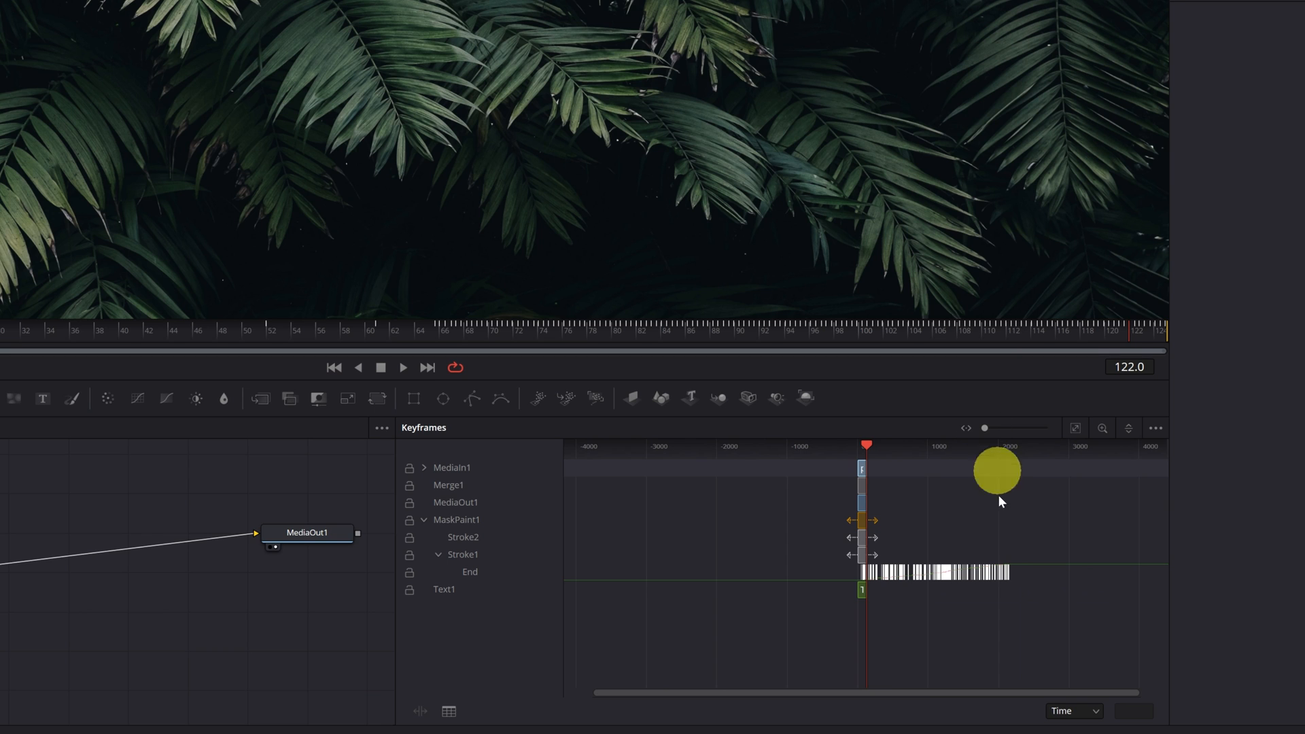
- Box-select all of Stroke1's End keyframes
left_click_drag(996, 471, 1030, 572)
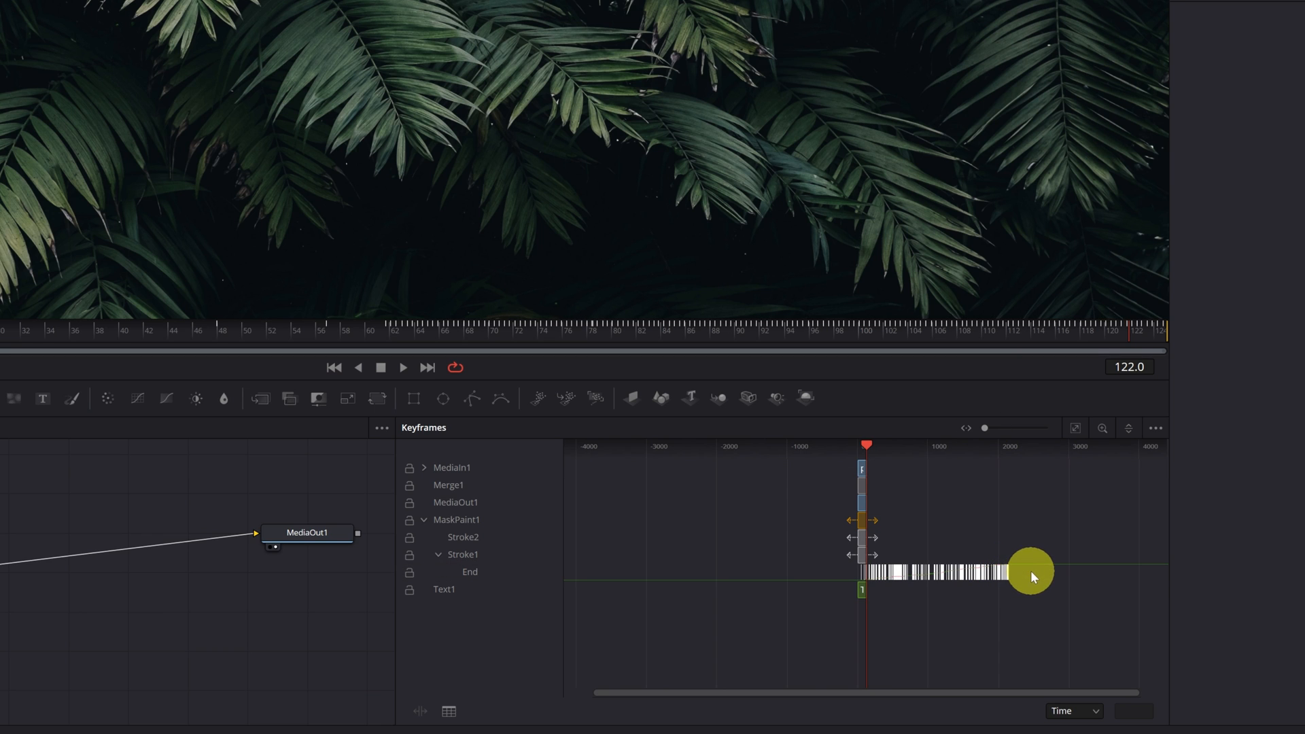
left_click_drag(1030, 572, 954, 577)
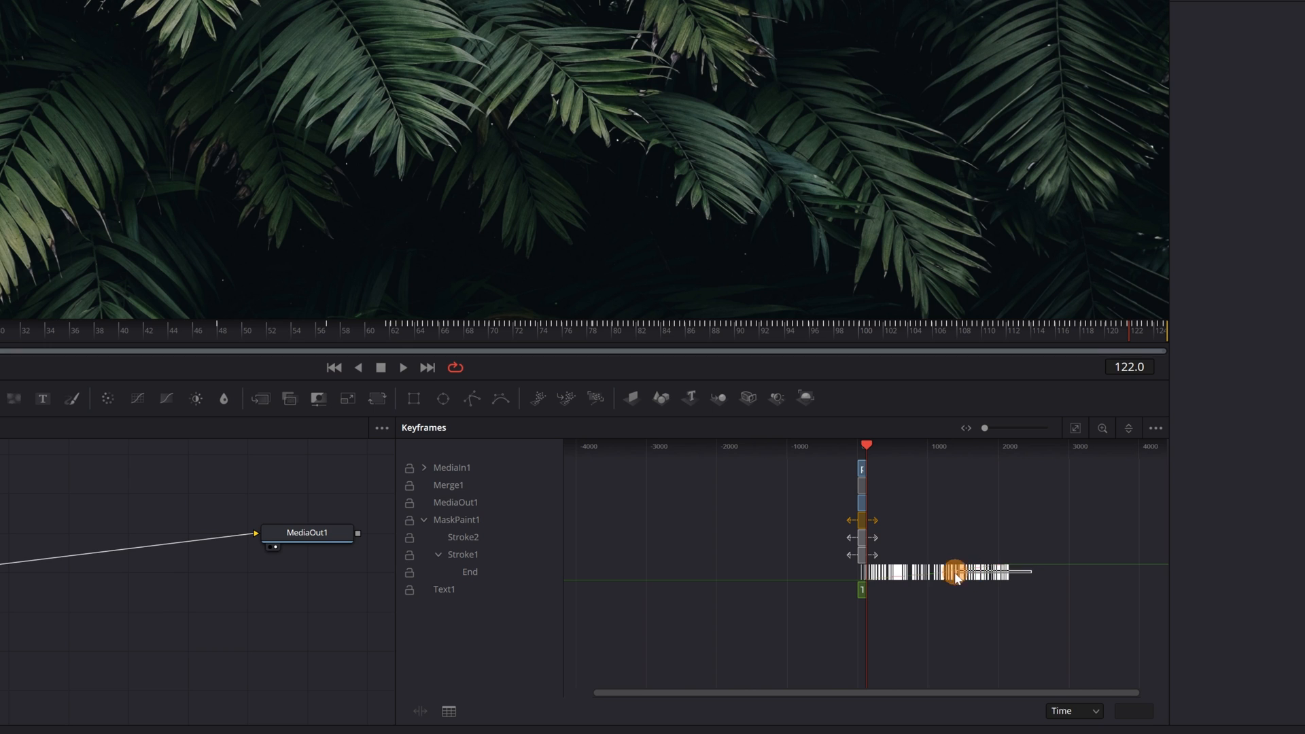
left_click_drag(955, 576, 842, 574)
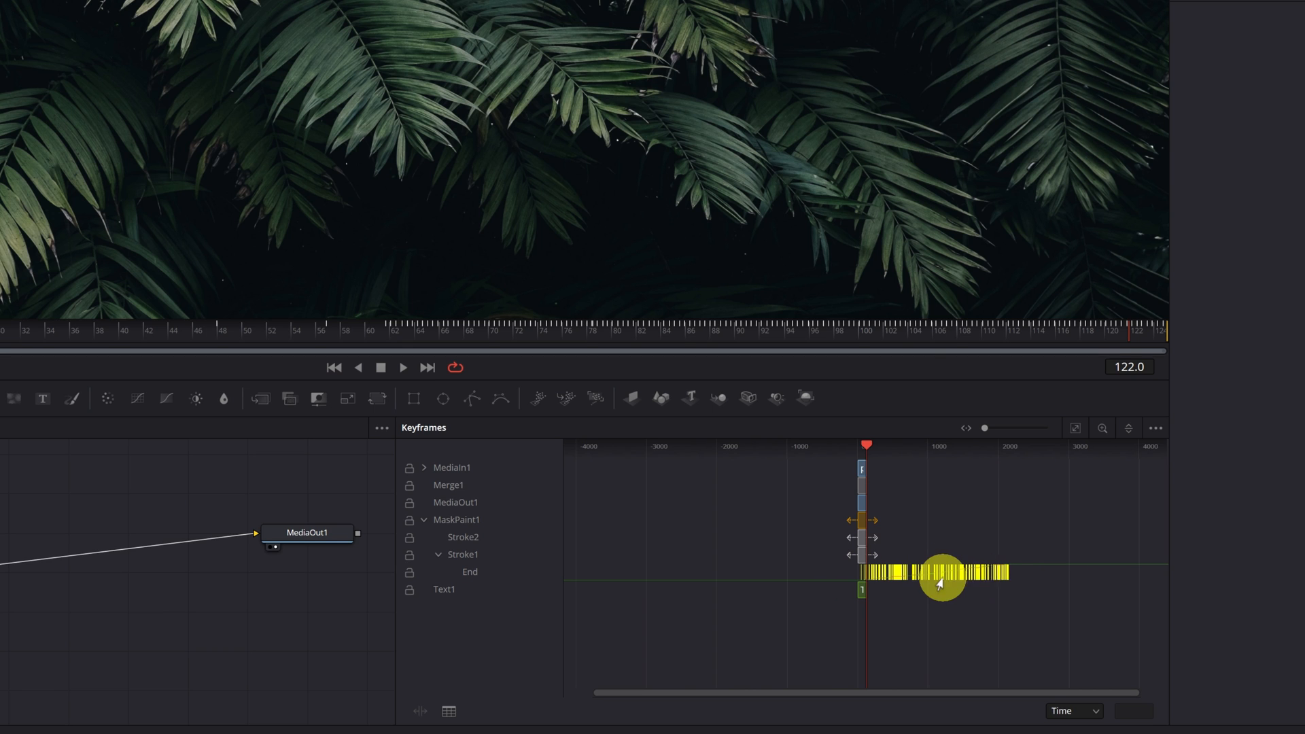
- Enable Time Stretching and squeeze the End keyframes back within the clip's length
right_click(941, 583)
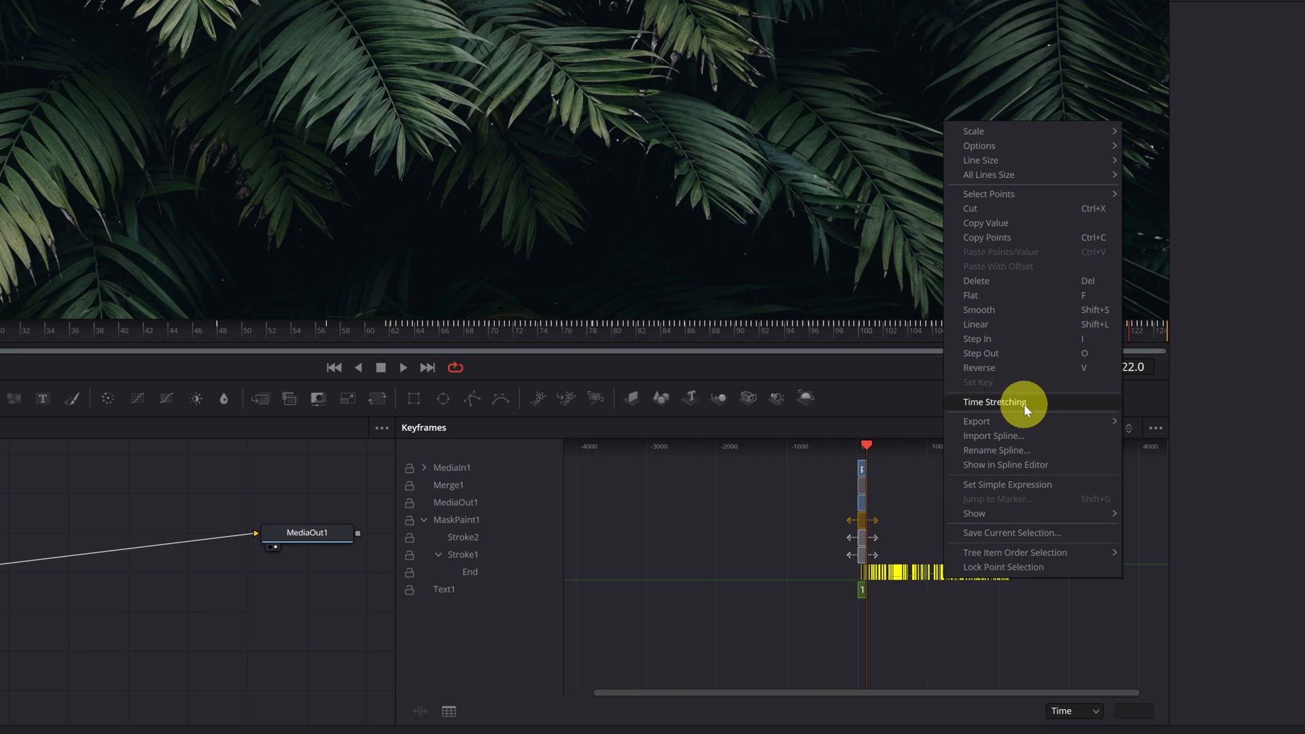
left_click(1032, 403)
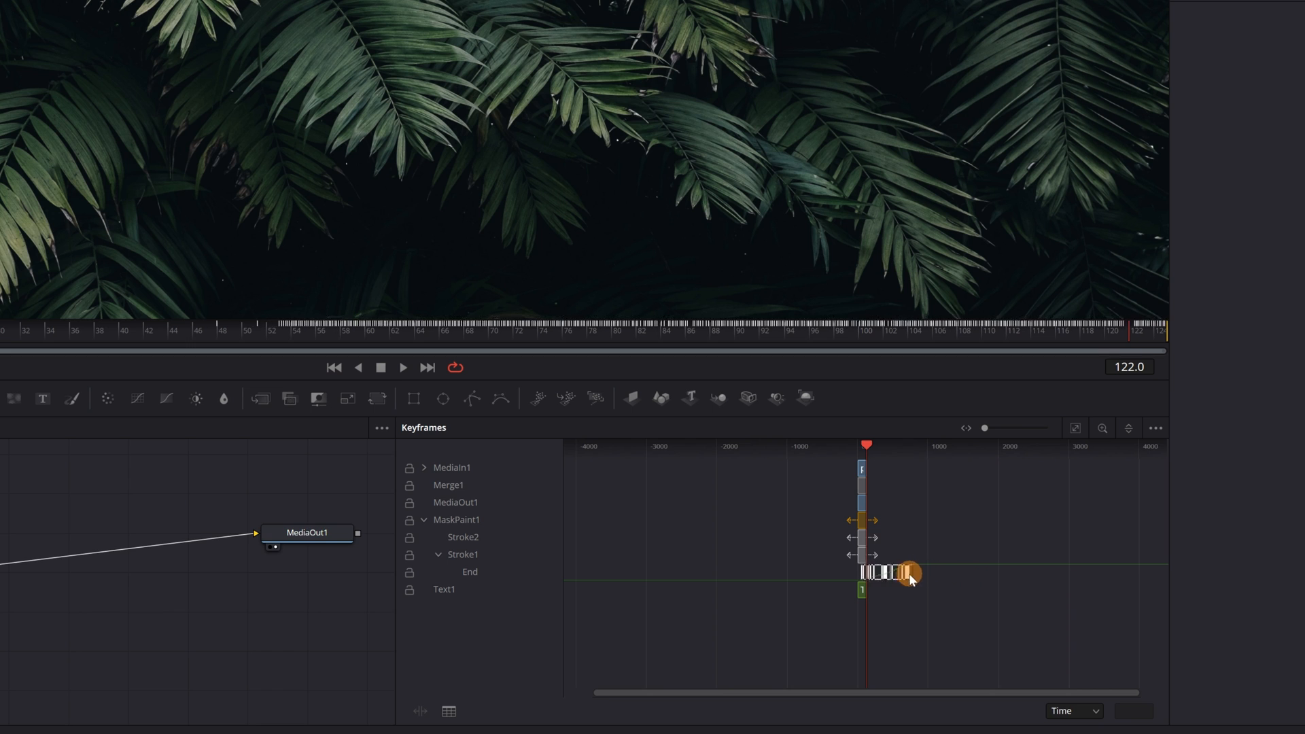
left_click_drag(907, 572, 865, 573)
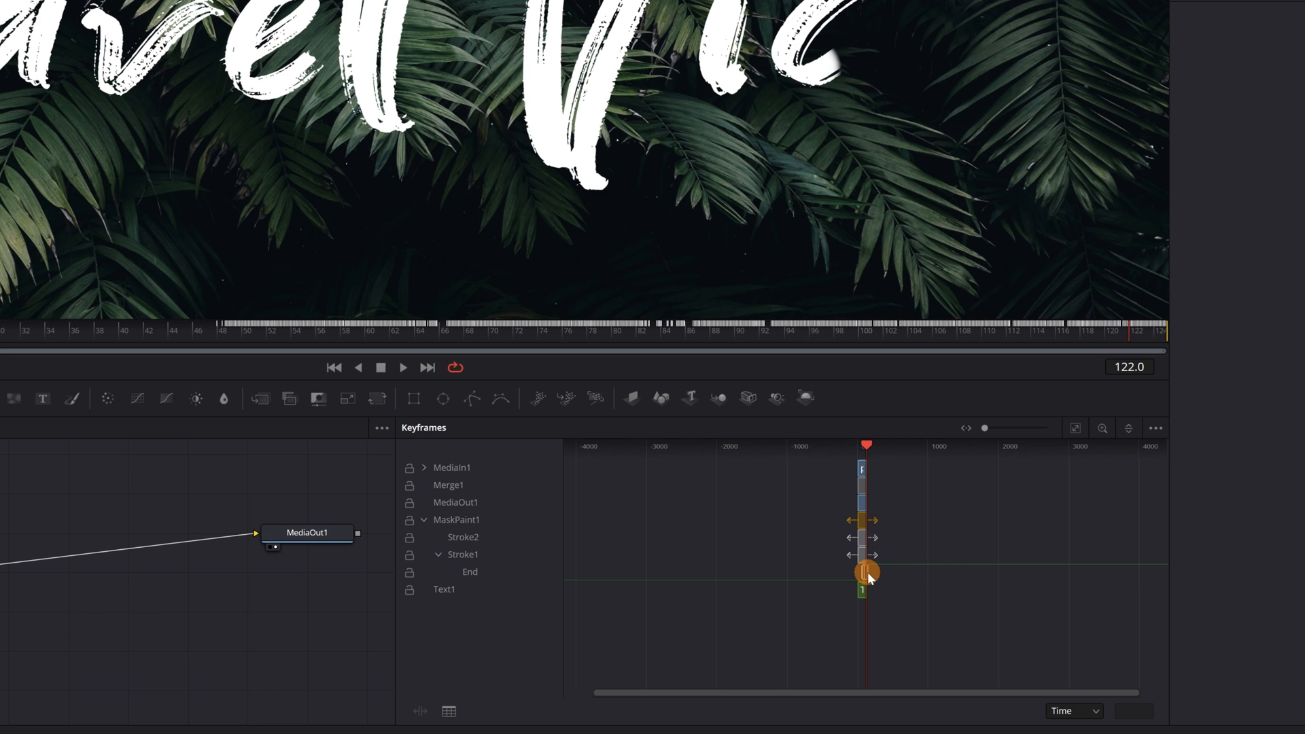
left_click(865, 572)
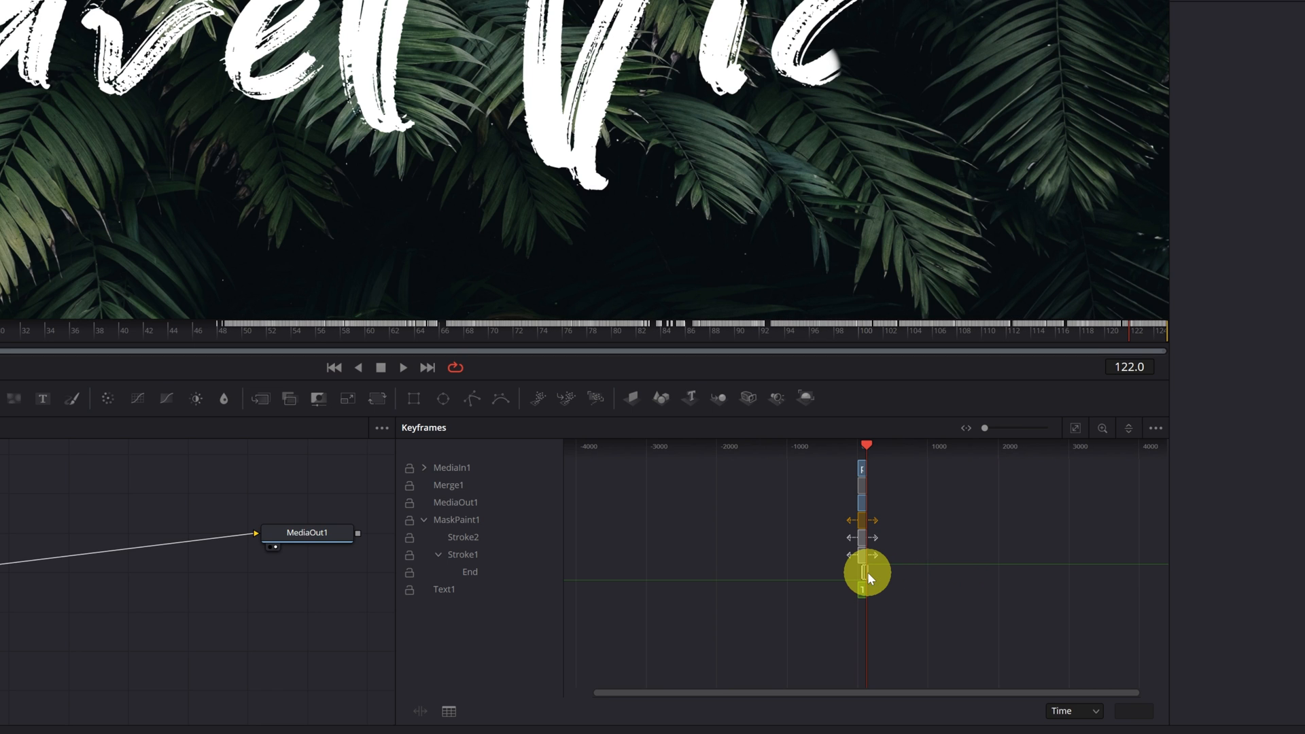